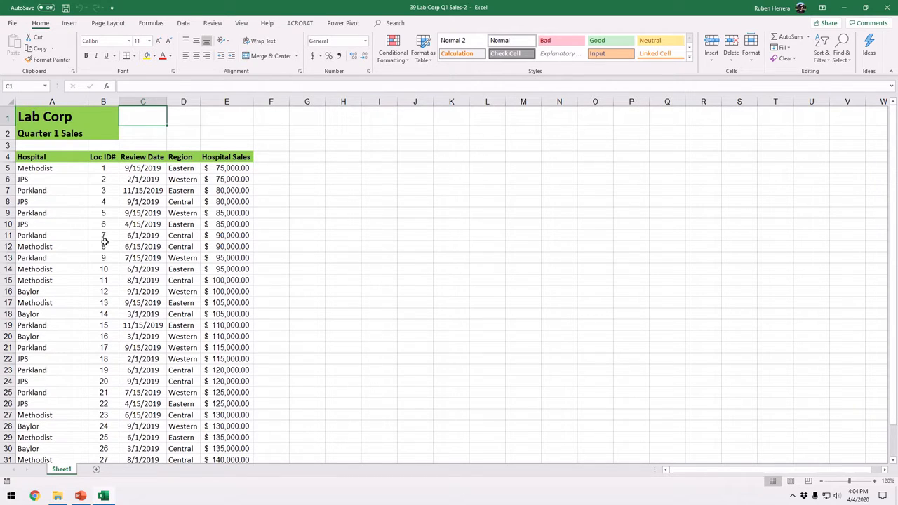
{"action": "mouse_move", "coordinate": [67, 195]}
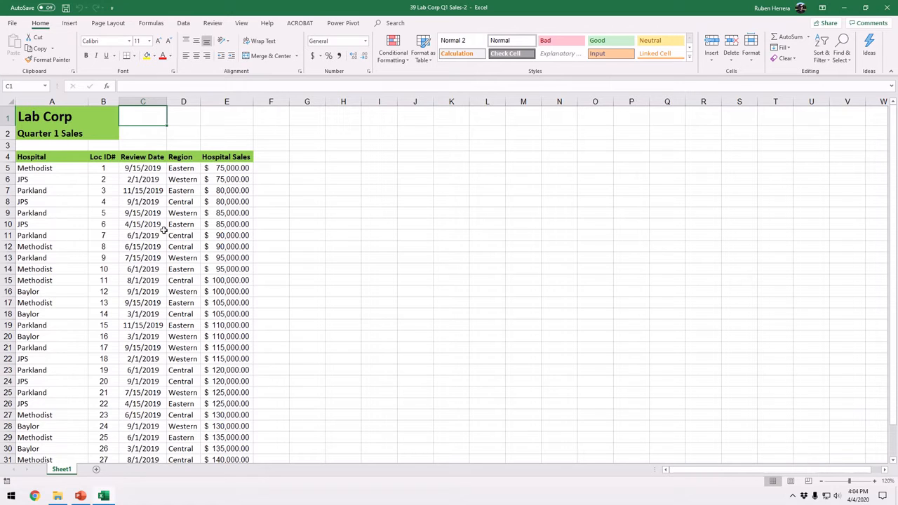
{"action": "mouse_move", "coordinate": [85, 191]}
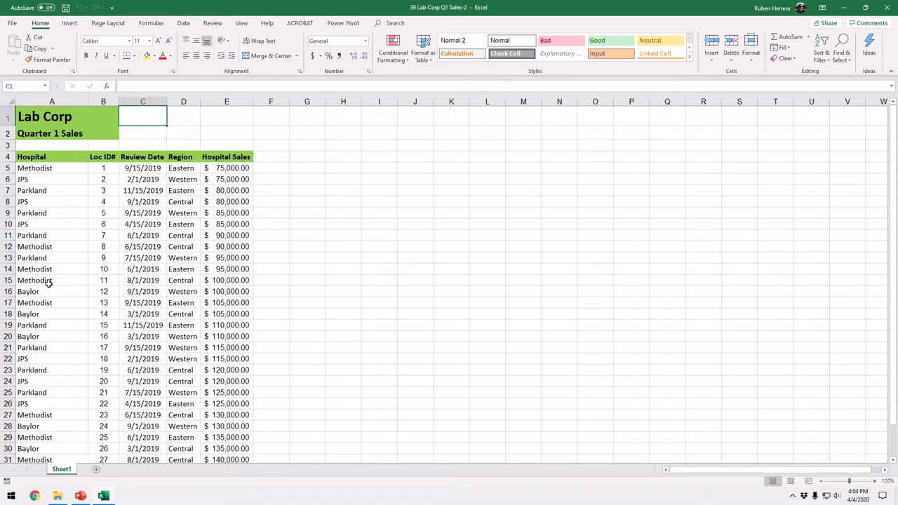
{"action": "mouse_move", "coordinate": [64, 208]}
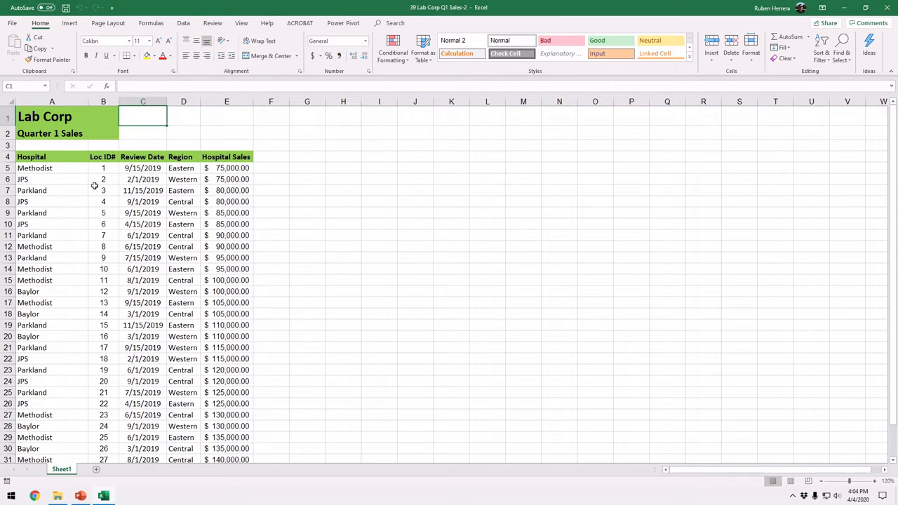
{"action": "mouse_move", "coordinate": [51, 197]}
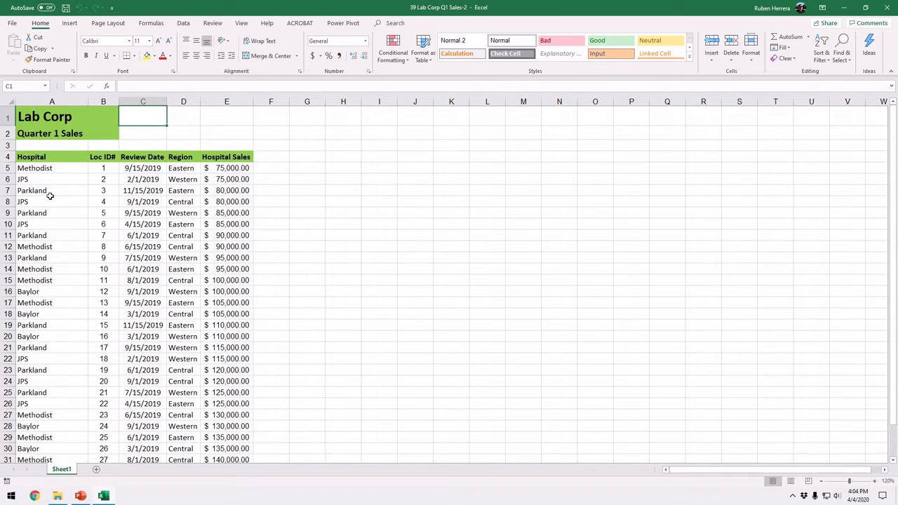
{"action": "mouse_move", "coordinate": [63, 320]}
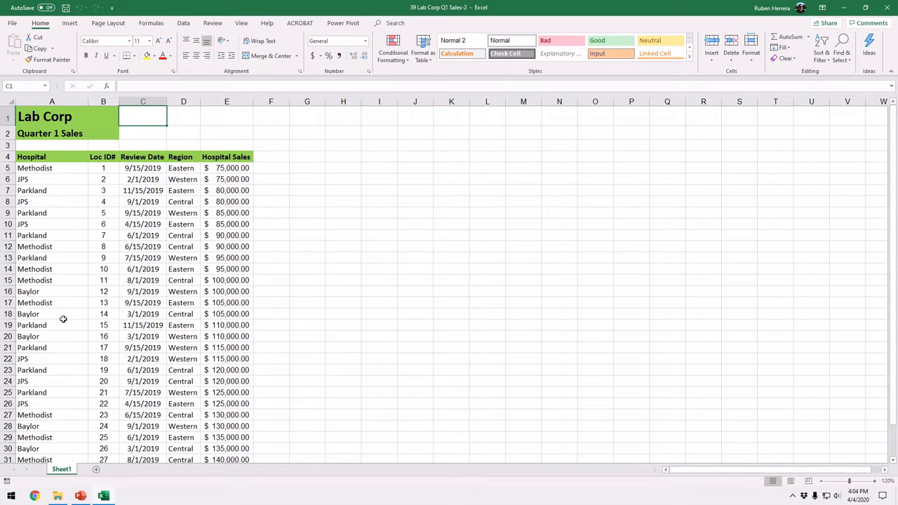
{"action": "mouse_move", "coordinate": [76, 174]}
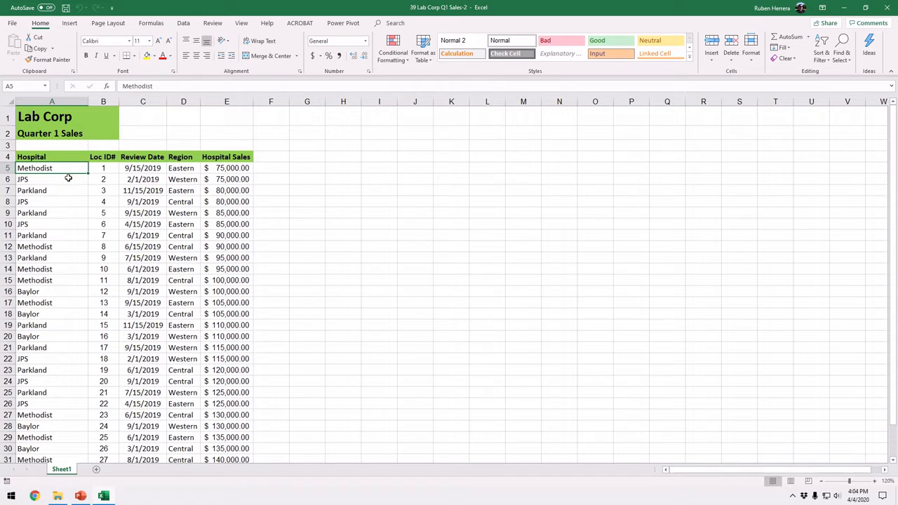
Step: Review the Hospital, Review Date and Loc ID# columns before sorting, ending on a Methodist entry
{"action": "left_click", "coordinate": [67, 179]}
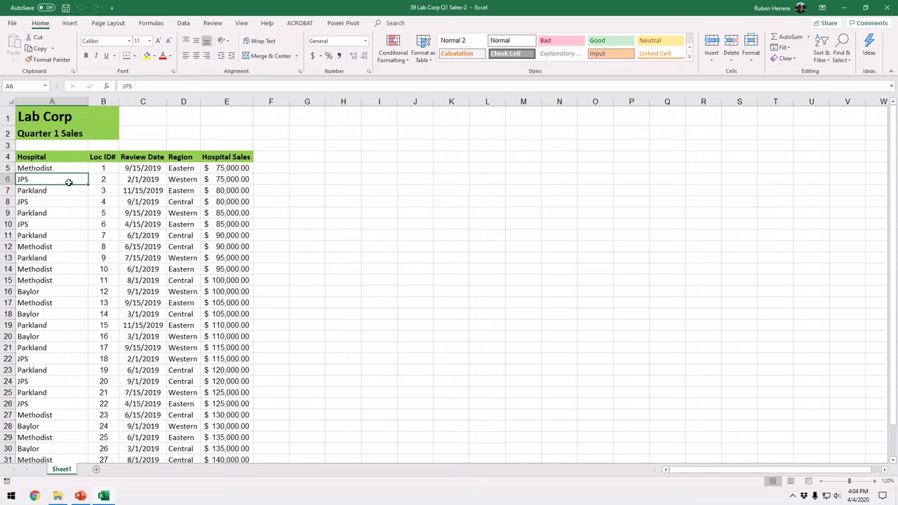
{"action": "left_click", "coordinate": [52, 190]}
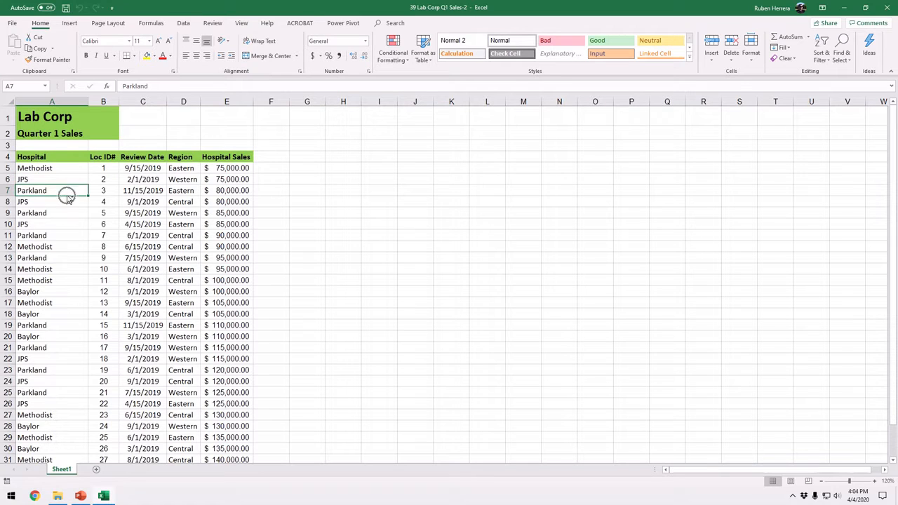
{"action": "left_click", "coordinate": [50, 426]}
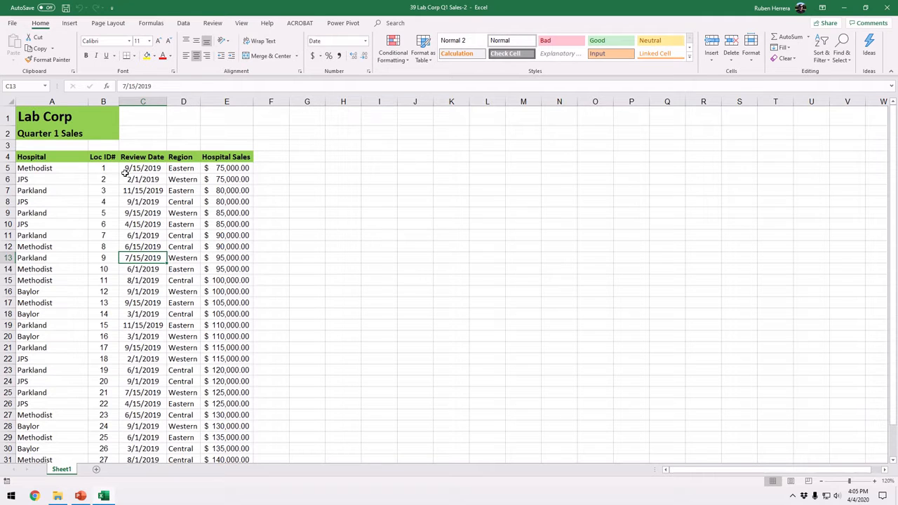
{"action": "mouse_move", "coordinate": [140, 265]}
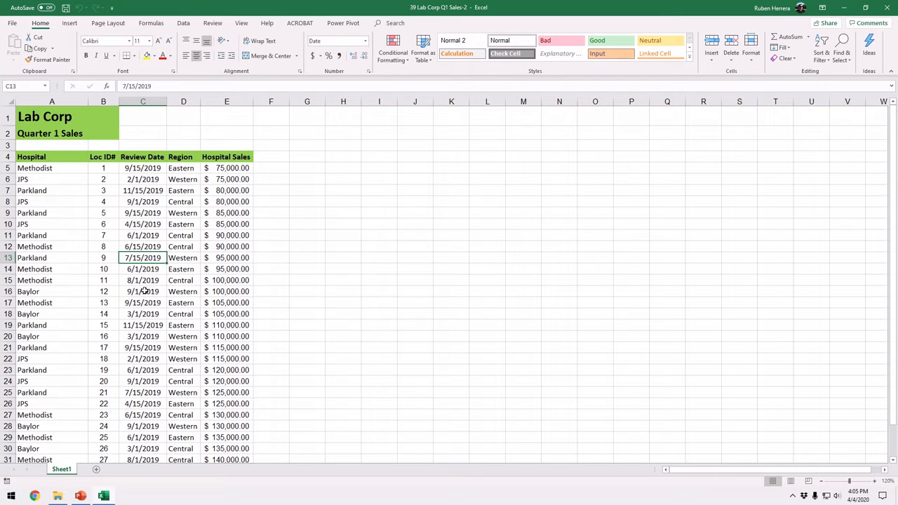
{"action": "mouse_move", "coordinate": [27, 112]}
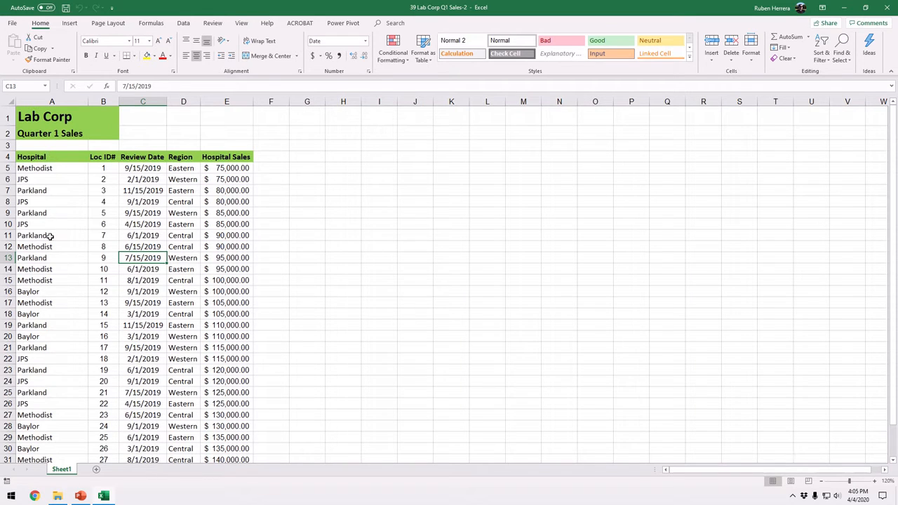
{"action": "mouse_move", "coordinate": [54, 223]}
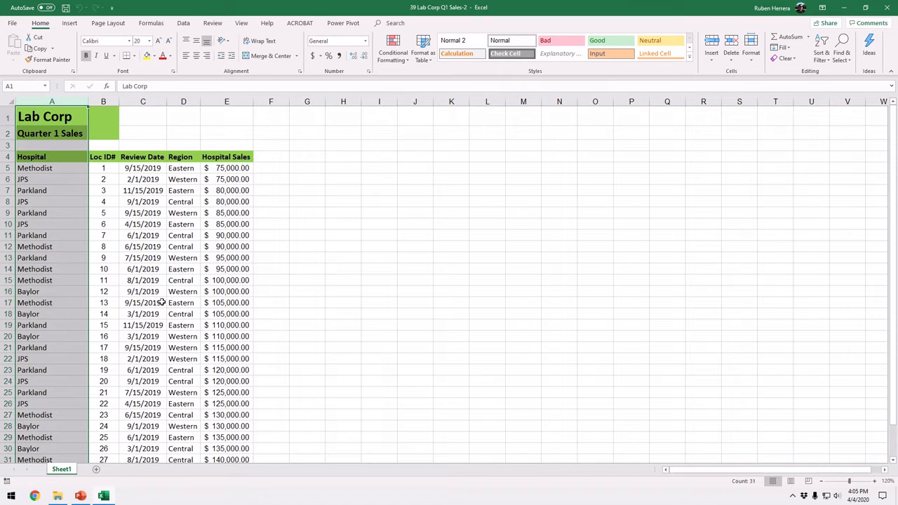
{"action": "mouse_move", "coordinate": [49, 171]}
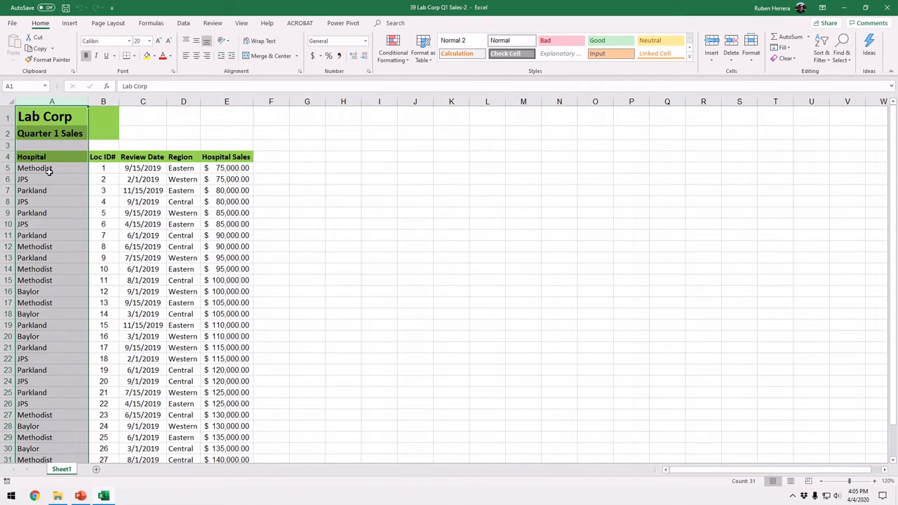
{"action": "mouse_move", "coordinate": [48, 207]}
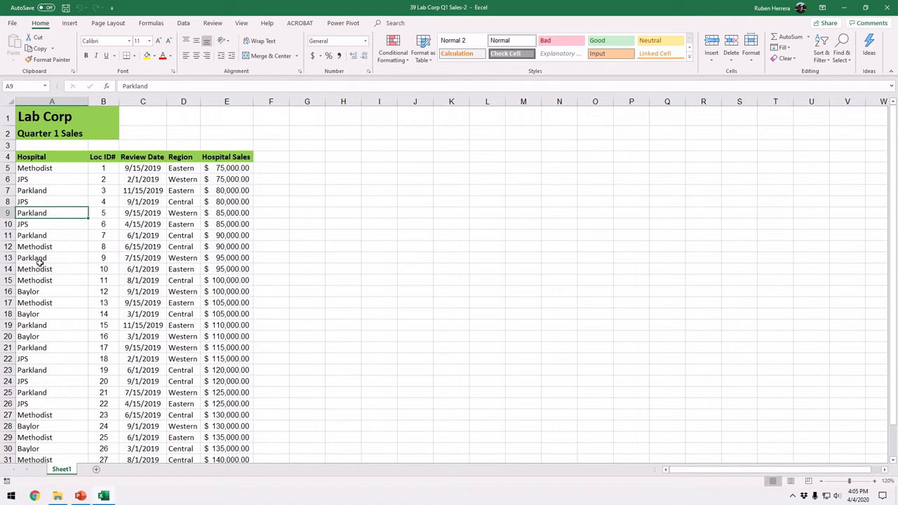
{"action": "mouse_move", "coordinate": [55, 247]}
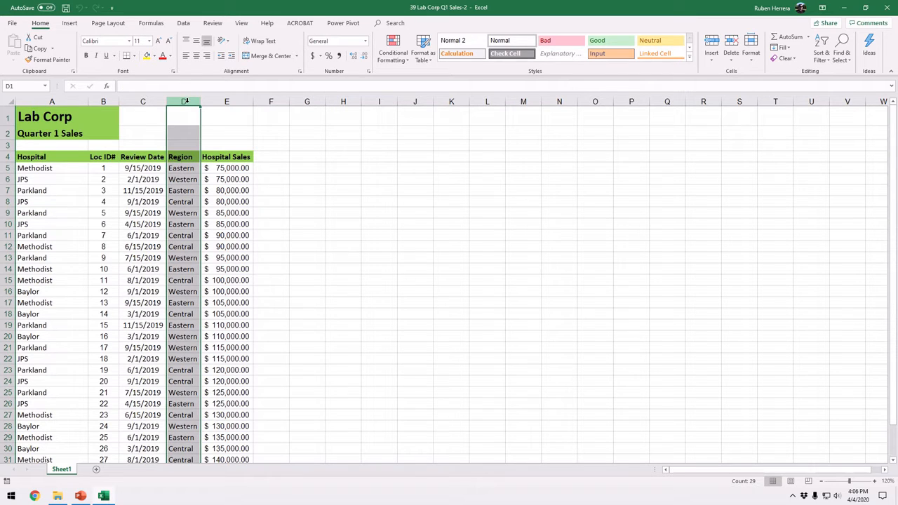
{"action": "left_click", "coordinate": [143, 101]}
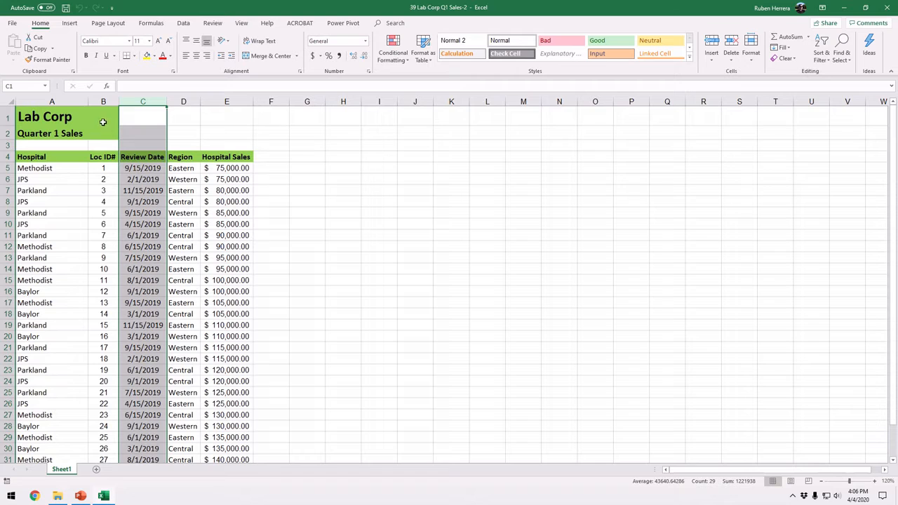
{"action": "left_click", "coordinate": [104, 101]}
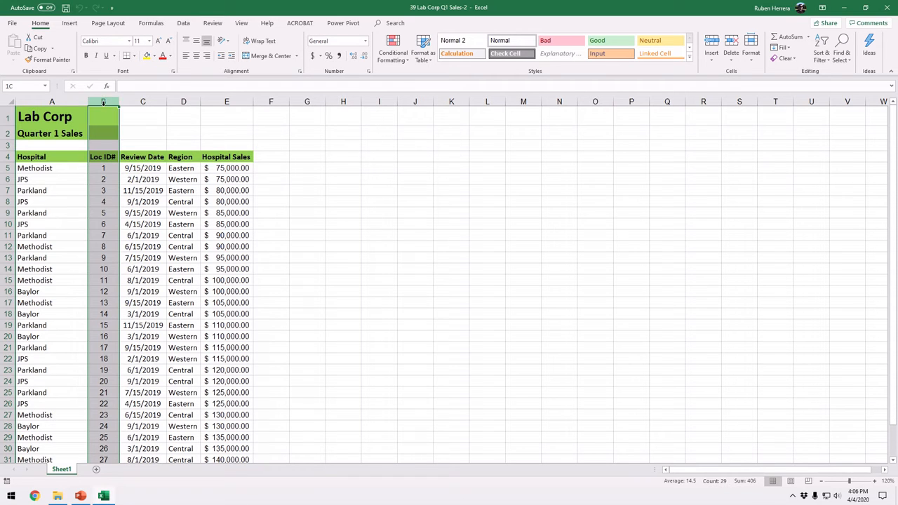
{"action": "left_click", "coordinate": [104, 101]}
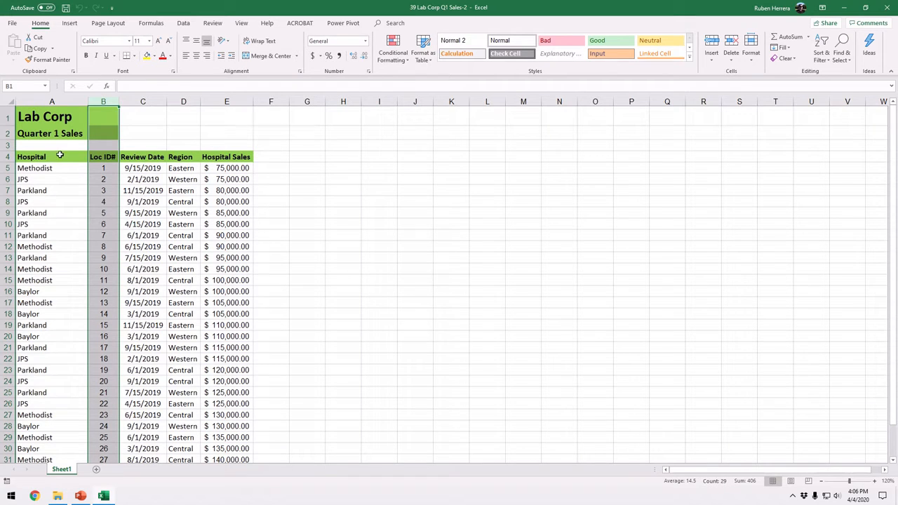
{"action": "mouse_move", "coordinate": [58, 225]}
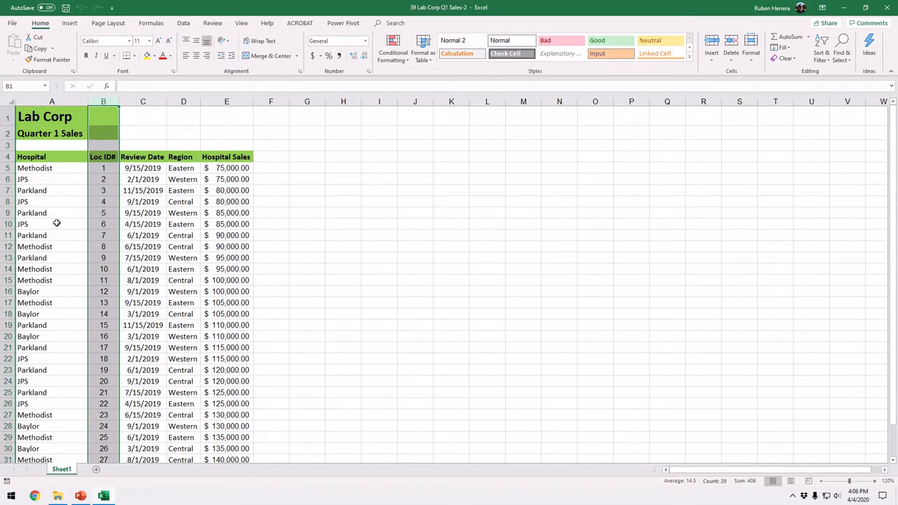
{"action": "mouse_move", "coordinate": [119, 204]}
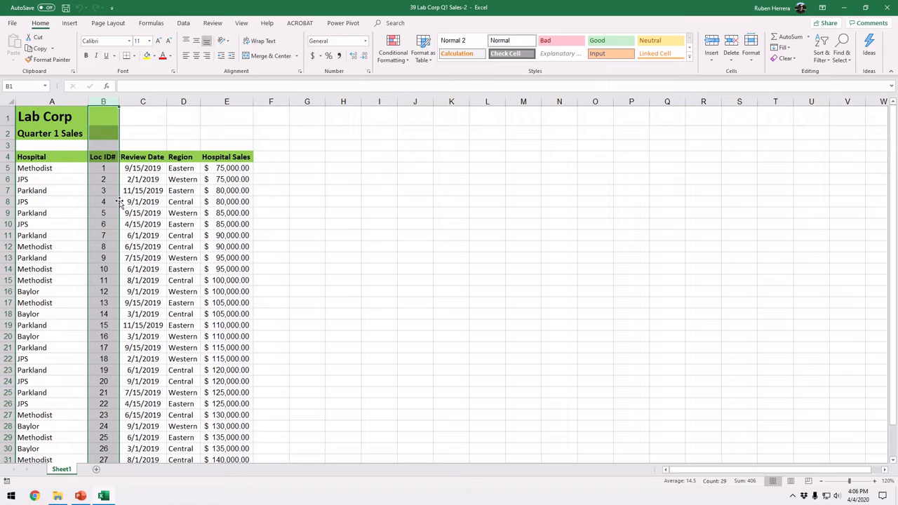
{"action": "mouse_move", "coordinate": [44, 219]}
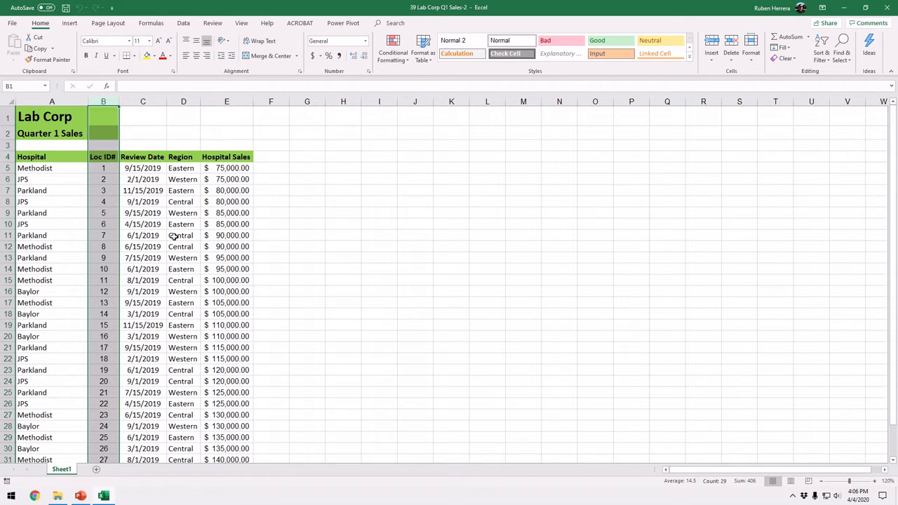
{"action": "left_click", "coordinate": [228, 213]}
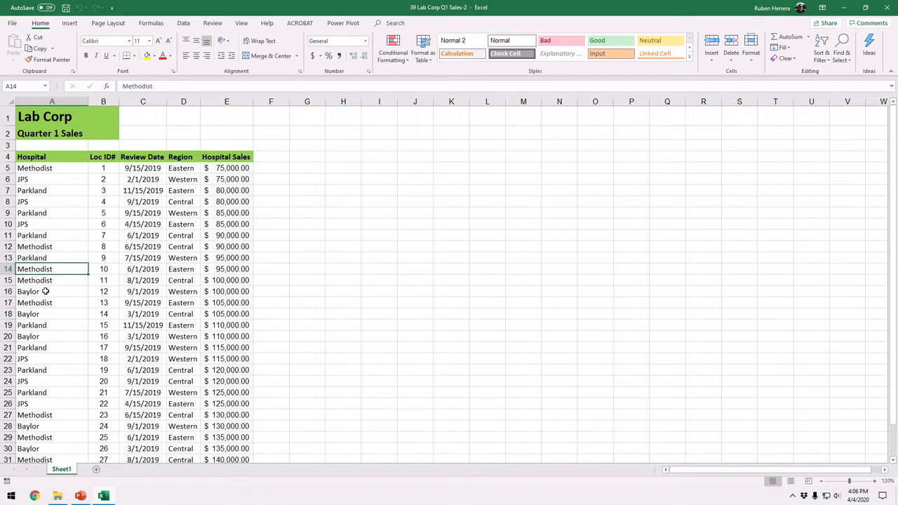
{"action": "mouse_move", "coordinate": [45, 253]}
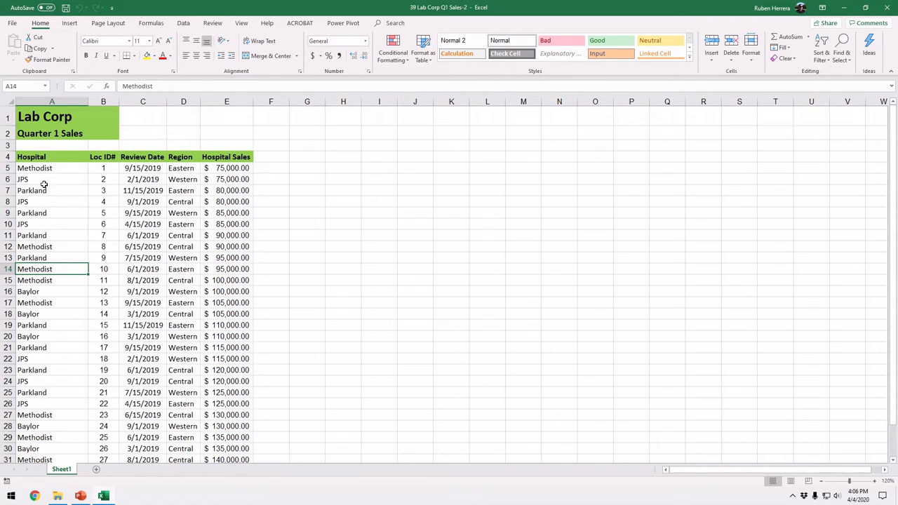
{"action": "mouse_move", "coordinate": [36, 215]}
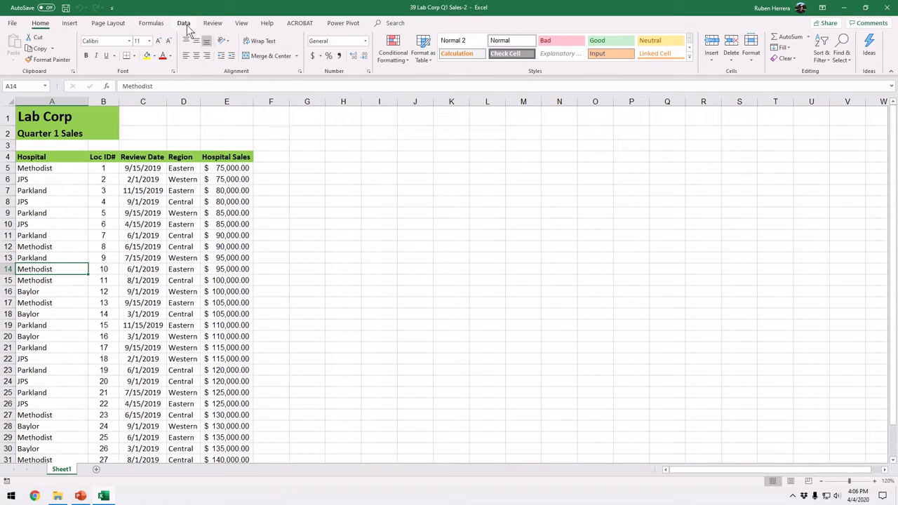
Step: Sort the Quarter 1 sales records A to Z by Hospital from the Data ribbon
{"action": "left_click", "coordinate": [182, 22]}
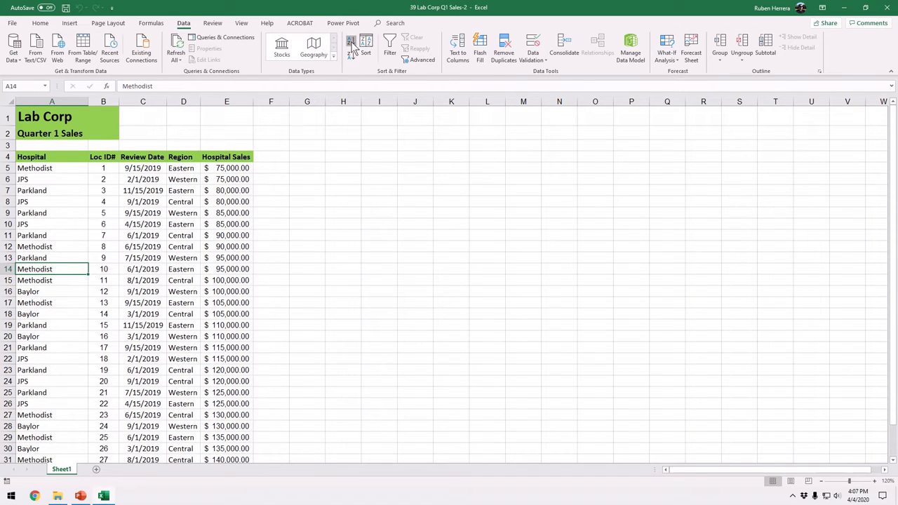
{"action": "left_click", "coordinate": [351, 41]}
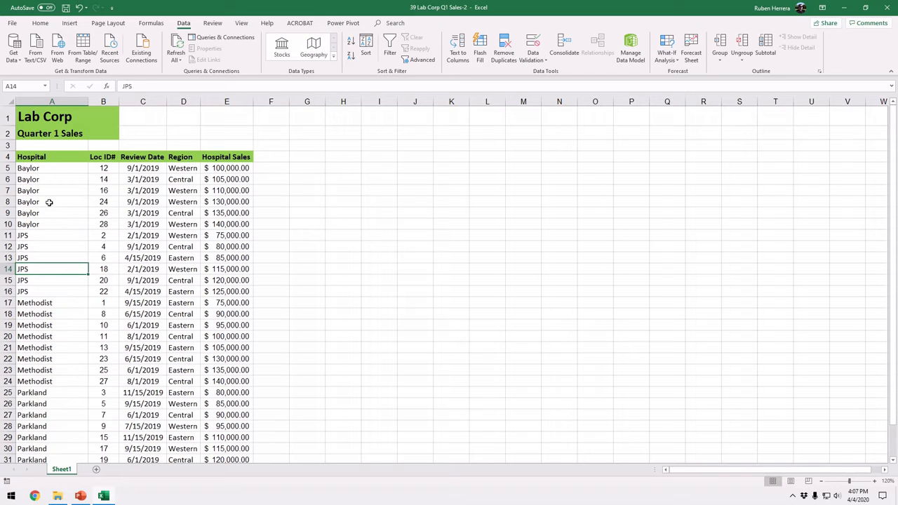
{"action": "mouse_move", "coordinate": [40, 194]}
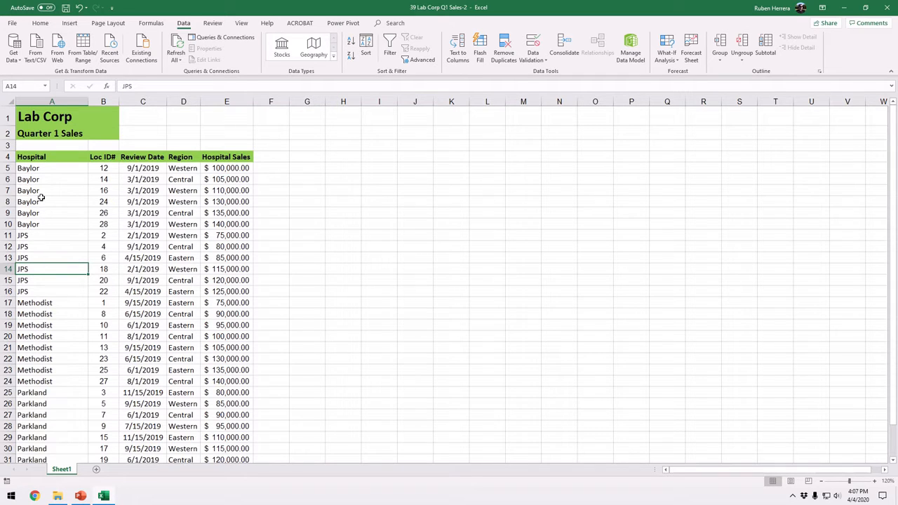
{"action": "mouse_move", "coordinate": [54, 253]}
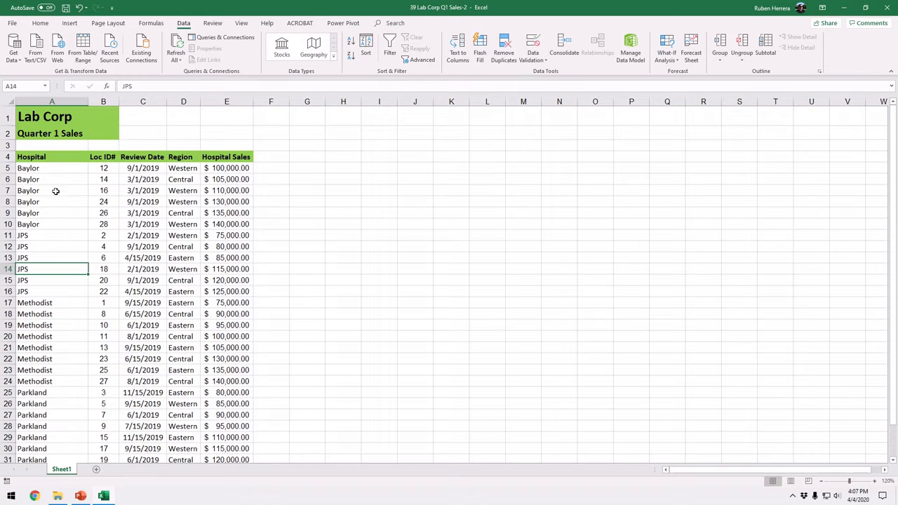
{"action": "mouse_move", "coordinate": [47, 317]}
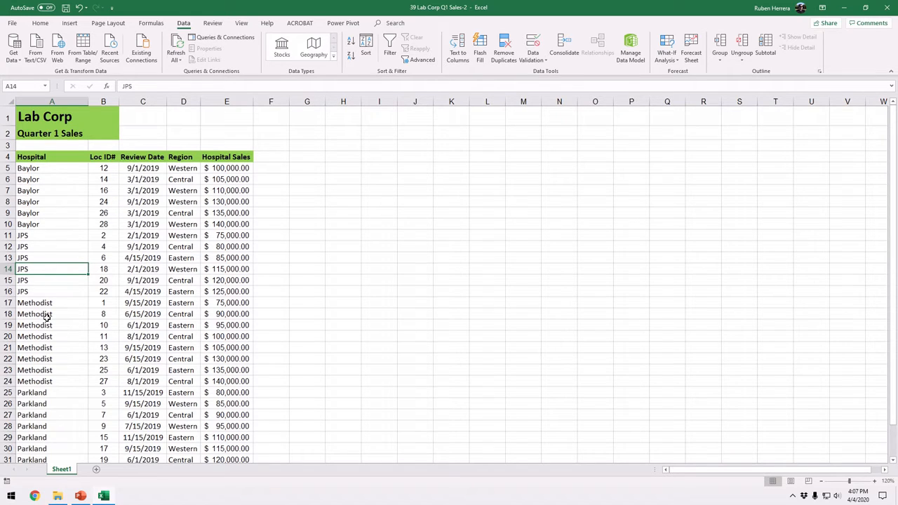
{"action": "left_click", "coordinate": [51, 291]}
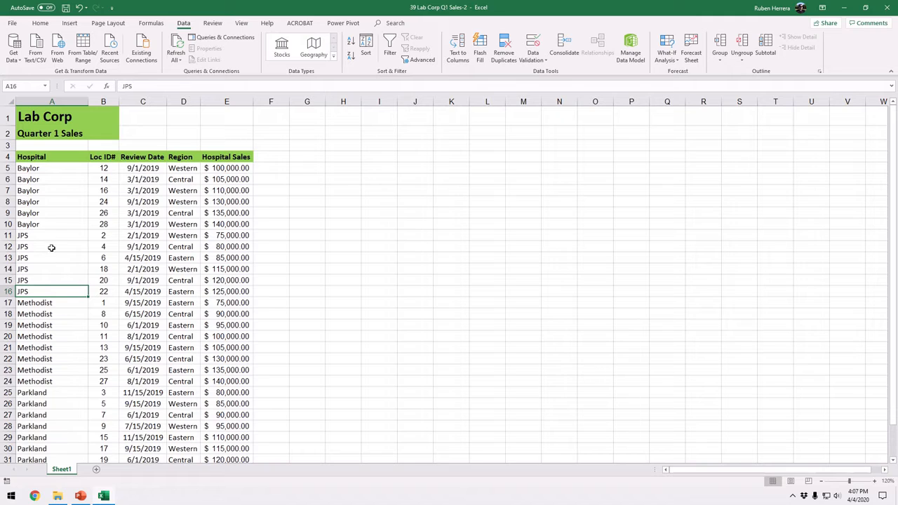
{"action": "left_click_drag", "start_coordinate": [52, 290], "coordinate": [52, 236]}
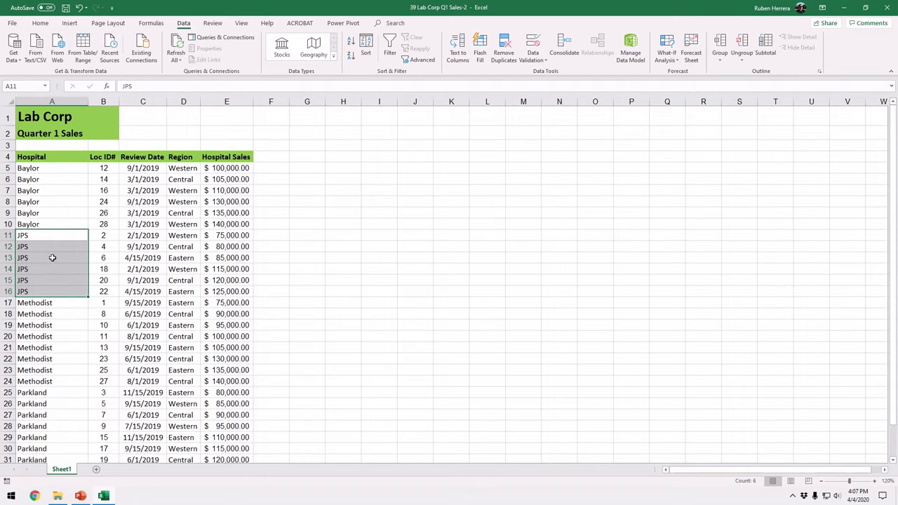
{"action": "mouse_move", "coordinate": [64, 192]}
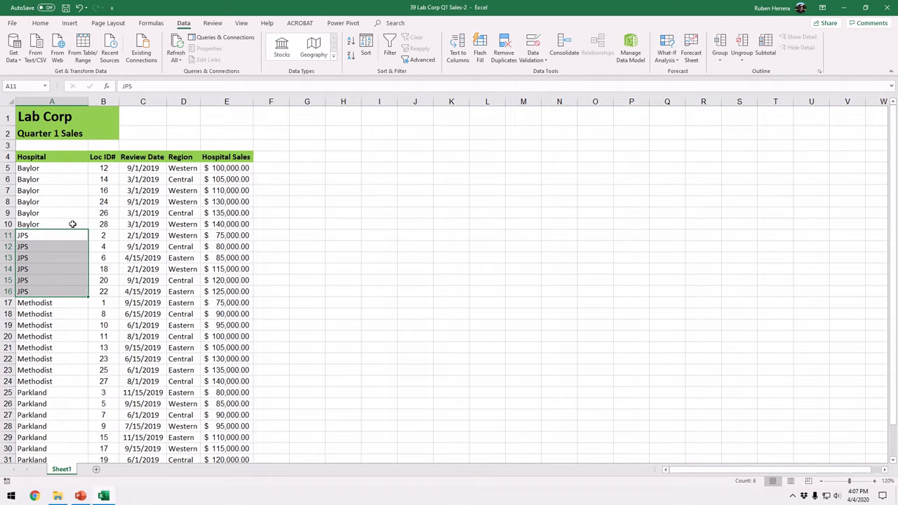
{"action": "mouse_move", "coordinate": [87, 209]}
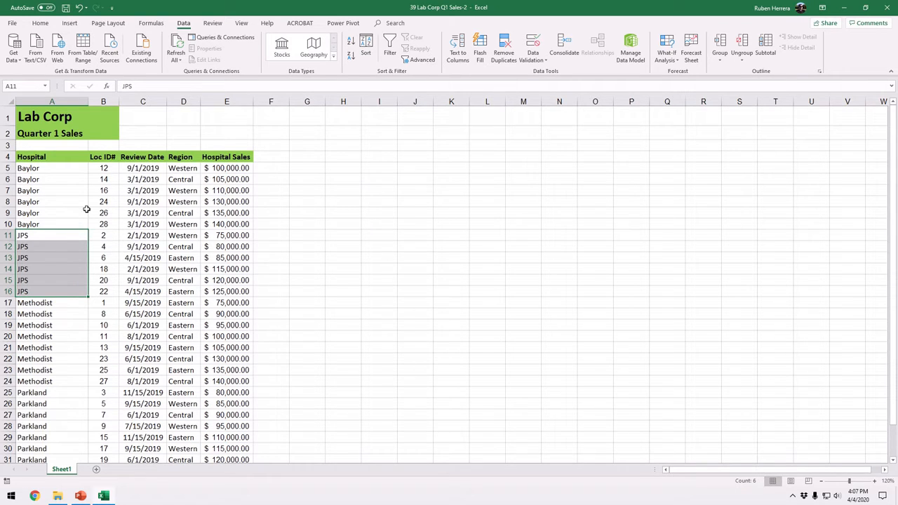
{"action": "left_click", "coordinate": [143, 291]}
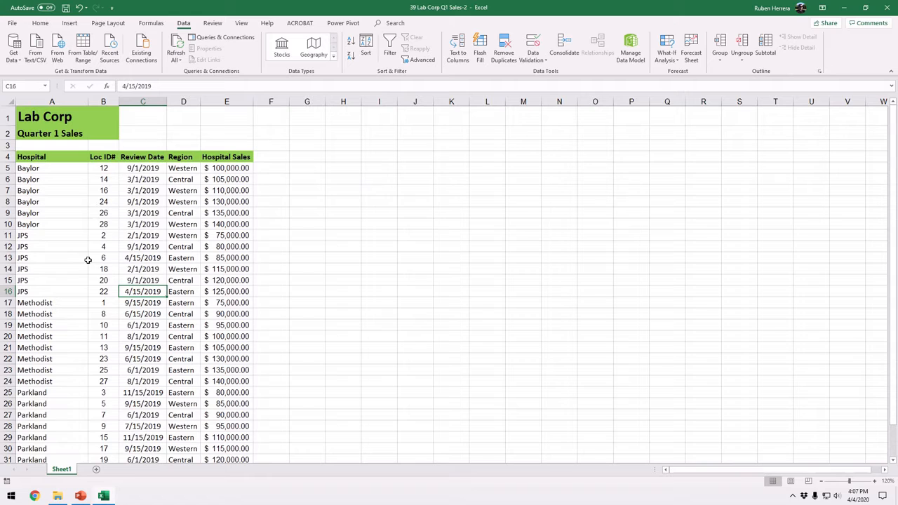
{"action": "mouse_move", "coordinate": [53, 247]}
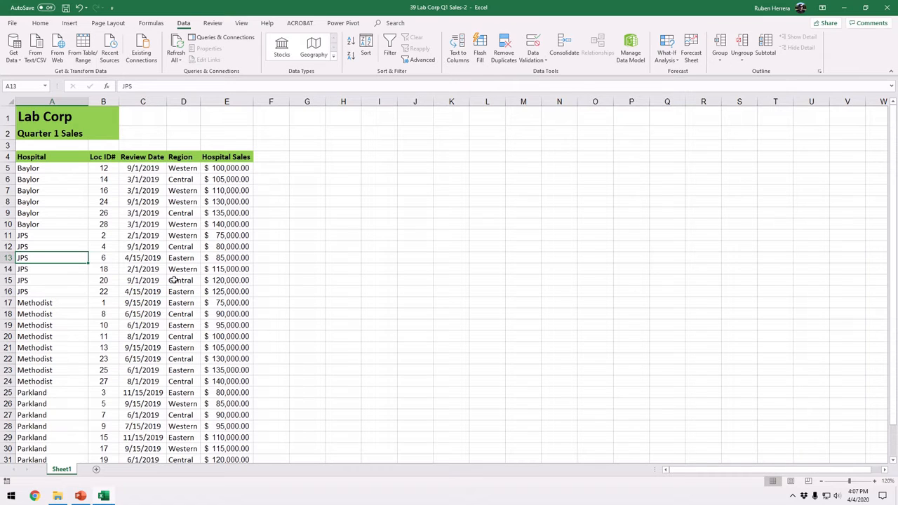
{"action": "mouse_move", "coordinate": [88, 287]}
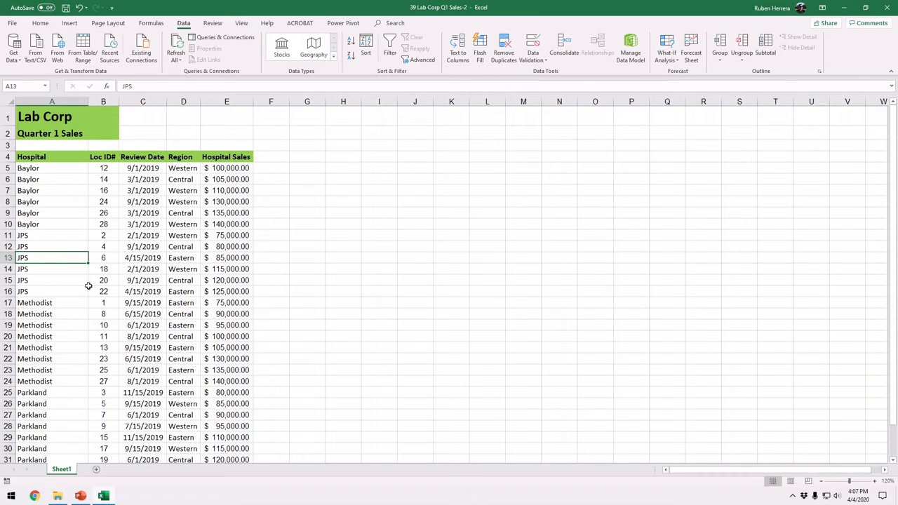
{"action": "left_click", "coordinate": [143, 314]}
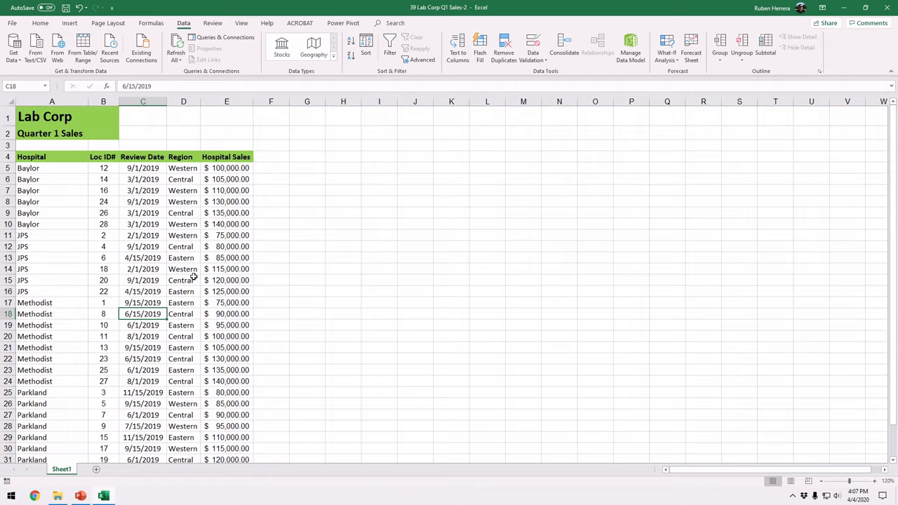
{"action": "left_click", "coordinate": [182, 291]}
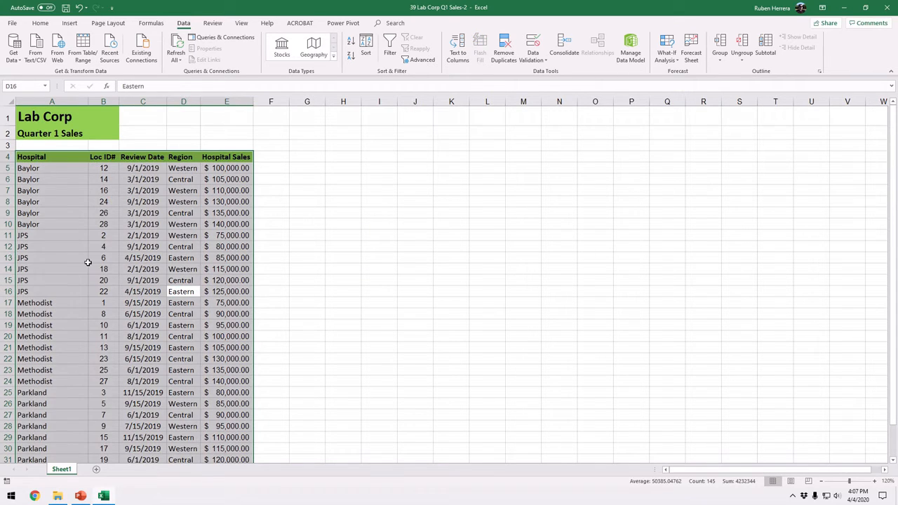
{"action": "left_click", "coordinate": [52, 258]}
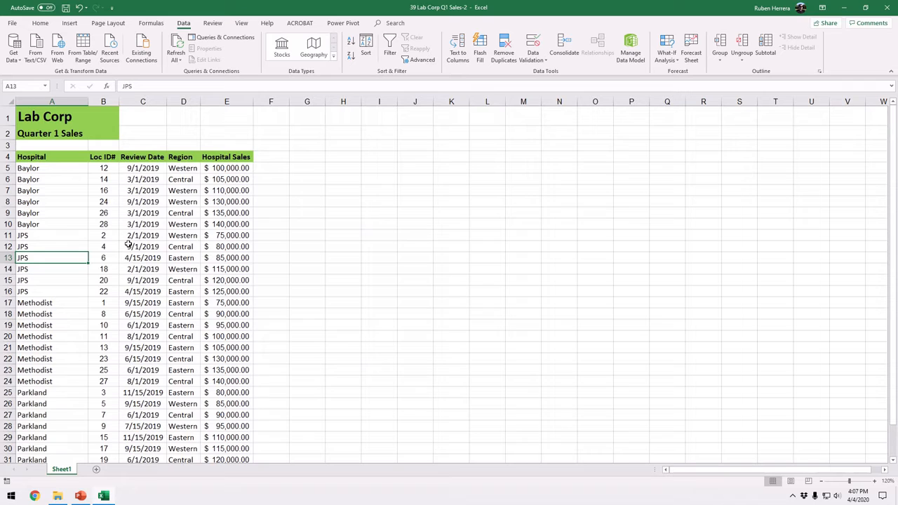
{"action": "mouse_move", "coordinate": [190, 35]}
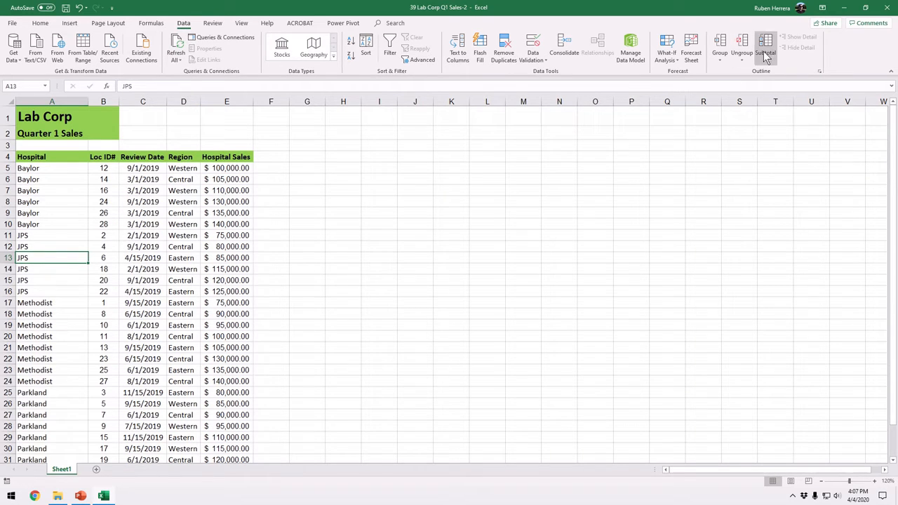
{"action": "left_click", "coordinate": [765, 49]}
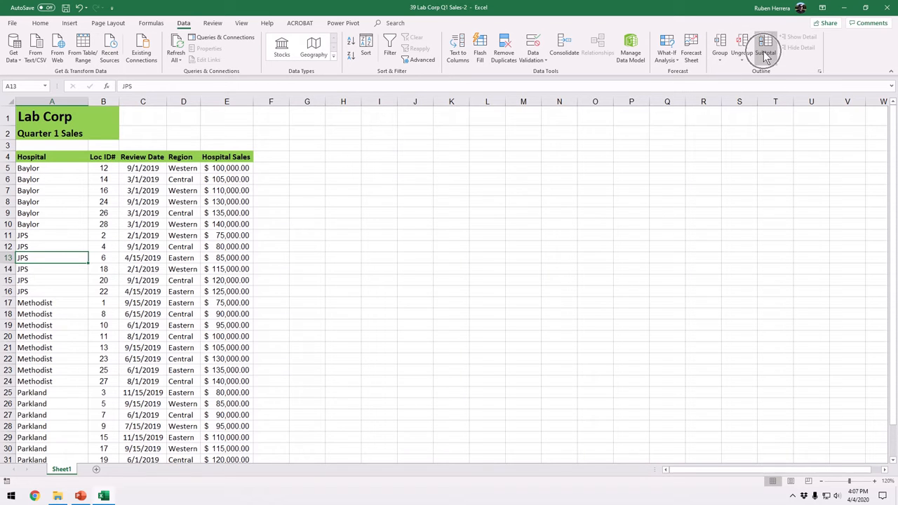
Step: Configure the Subtotal dialog to group at each change in Hospital using the Sum function
{"action": "left_click", "coordinate": [764, 49]}
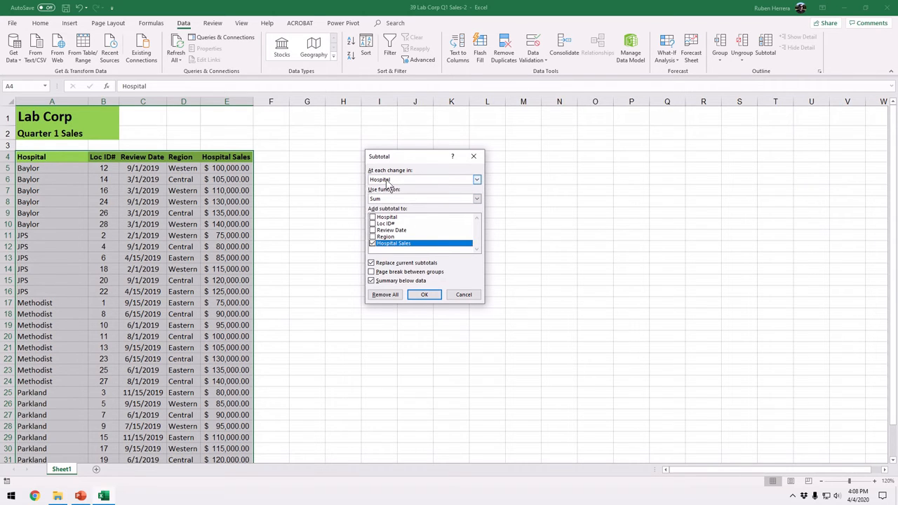
{"action": "mouse_move", "coordinate": [373, 181]}
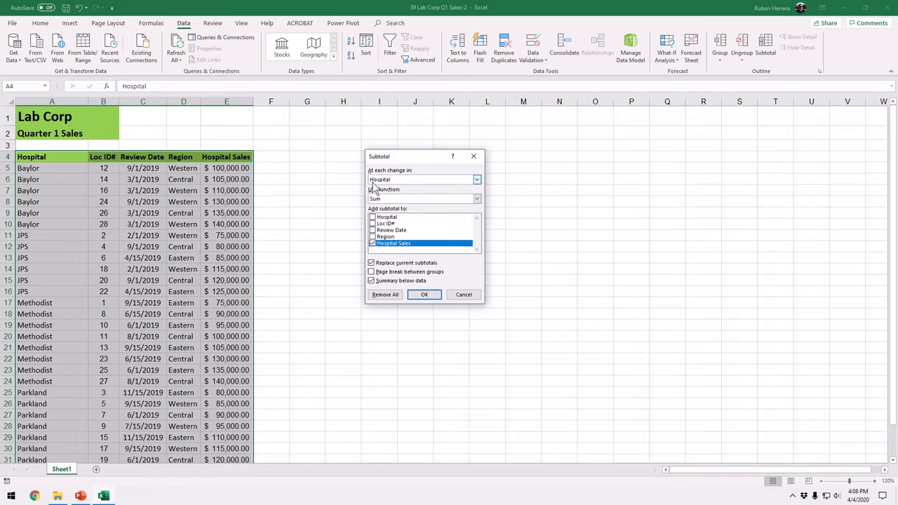
{"action": "left_click", "coordinate": [477, 180]}
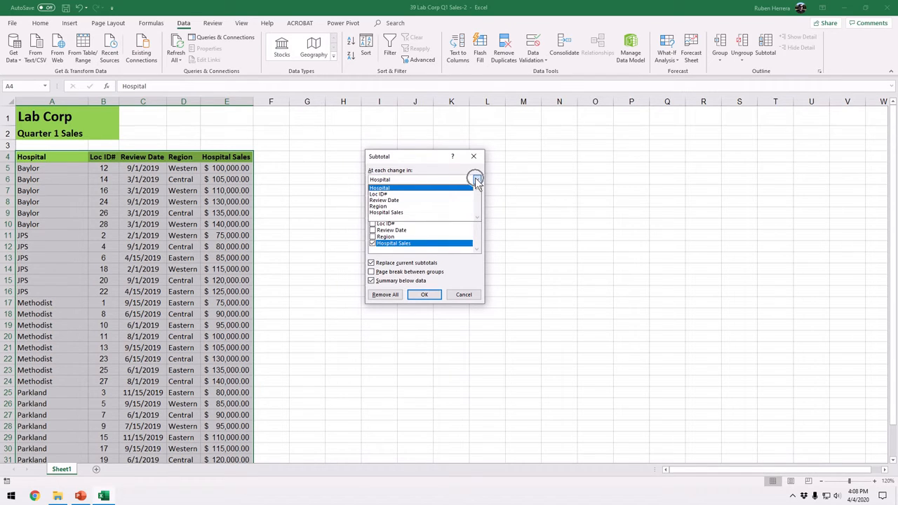
{"action": "left_click", "coordinate": [477, 180]}
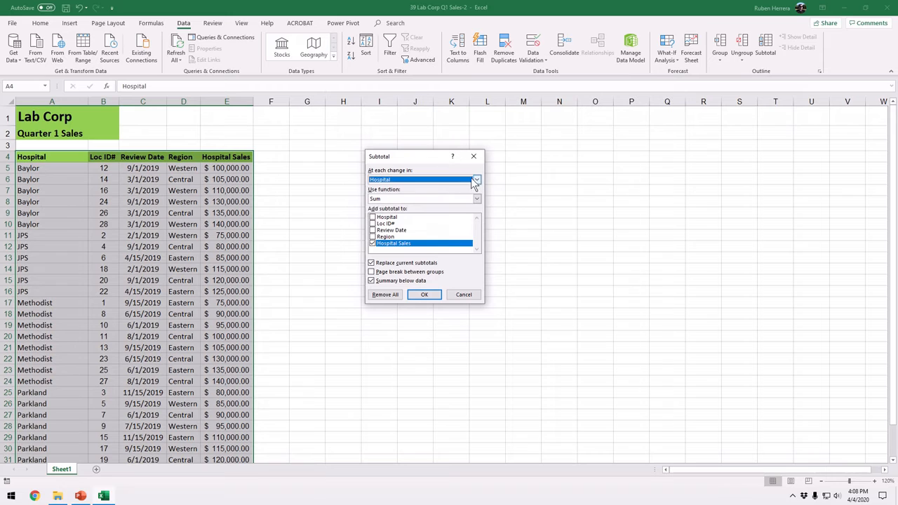
{"action": "mouse_move", "coordinate": [423, 180]}
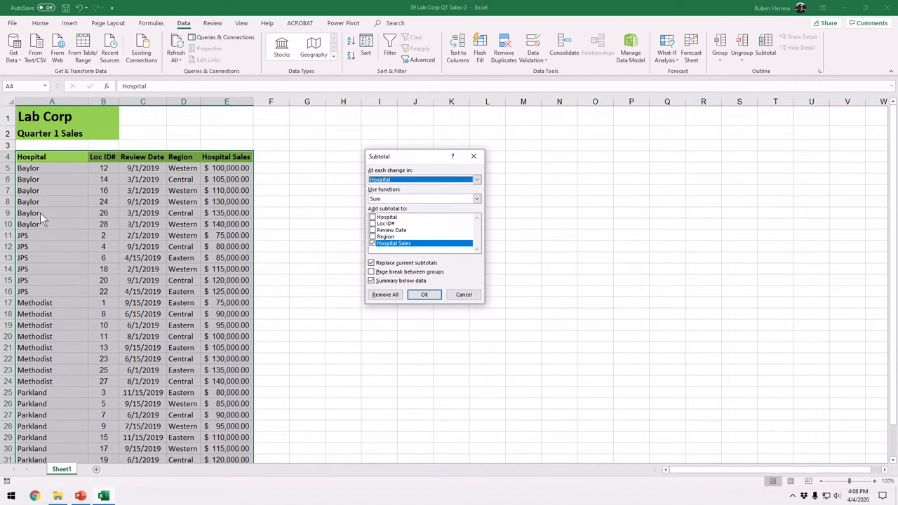
{"action": "mouse_move", "coordinate": [342, 216]}
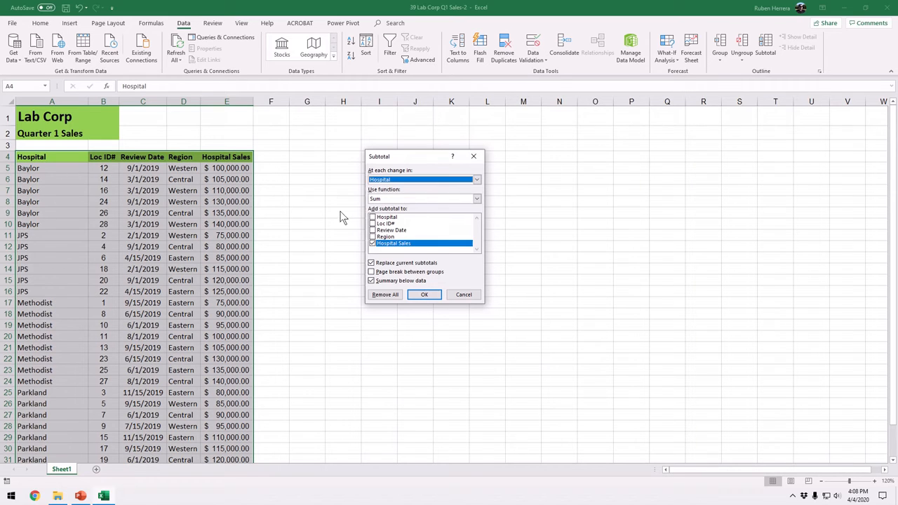
{"action": "left_click", "coordinate": [477, 199]}
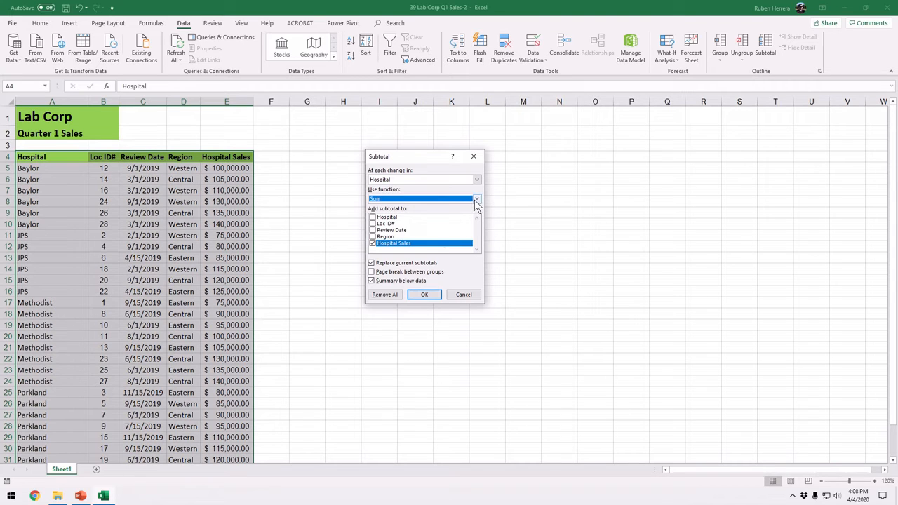
{"action": "left_click", "coordinate": [477, 200]}
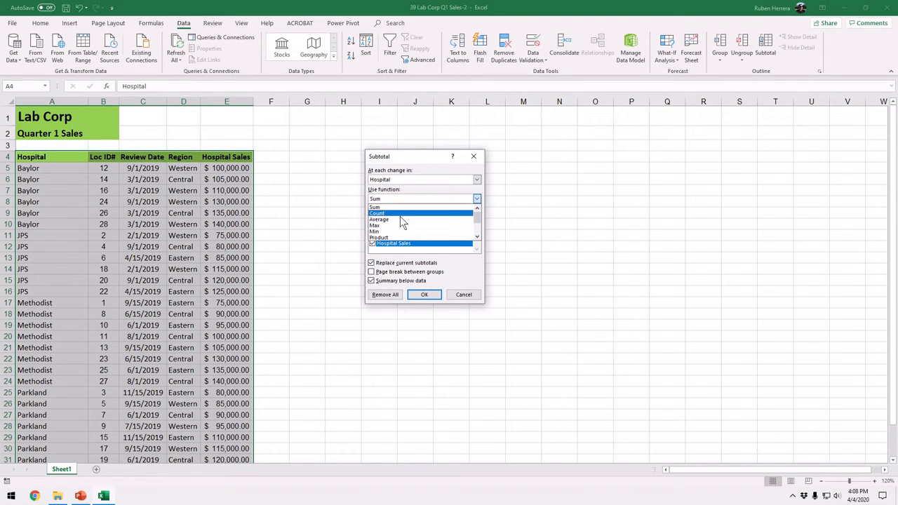
{"action": "left_click", "coordinate": [376, 206]}
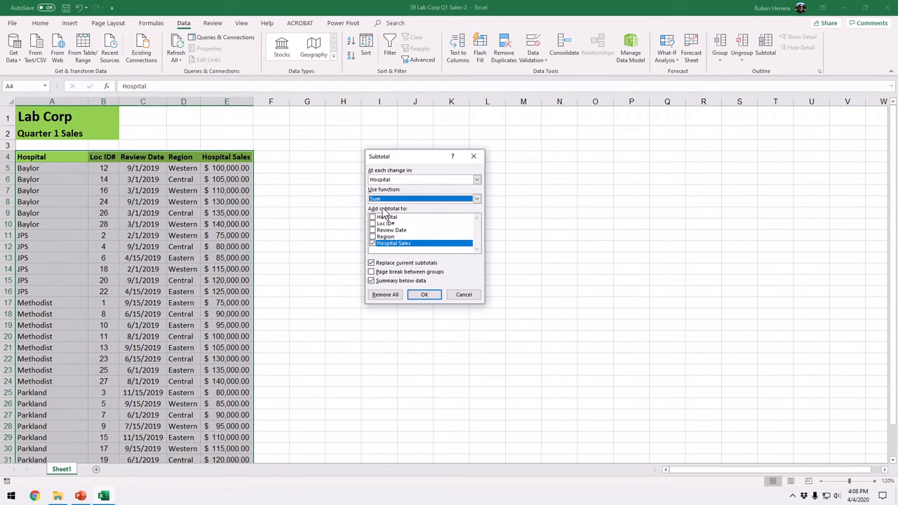
{"action": "mouse_move", "coordinate": [390, 279]}
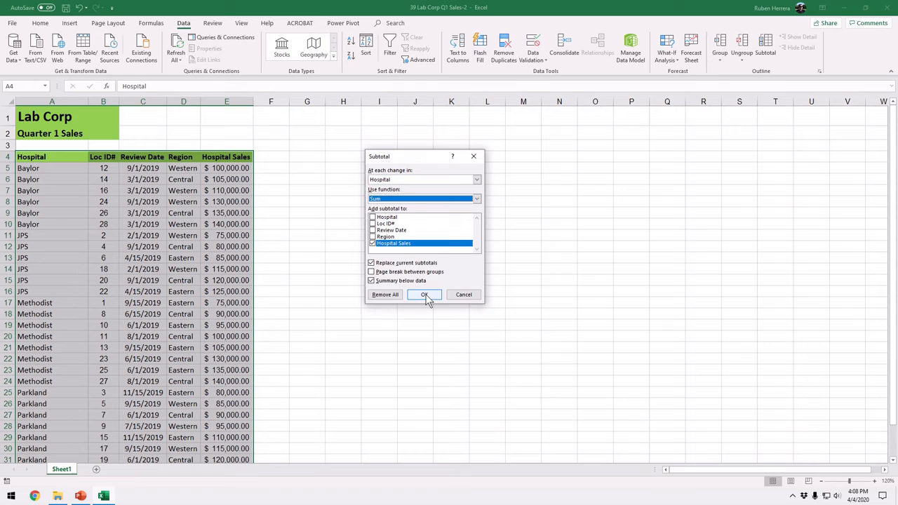
Step: Apply the subtotals and review the hospital totals and the $3,010,000 Grand Total
{"action": "left_click", "coordinate": [424, 295]}
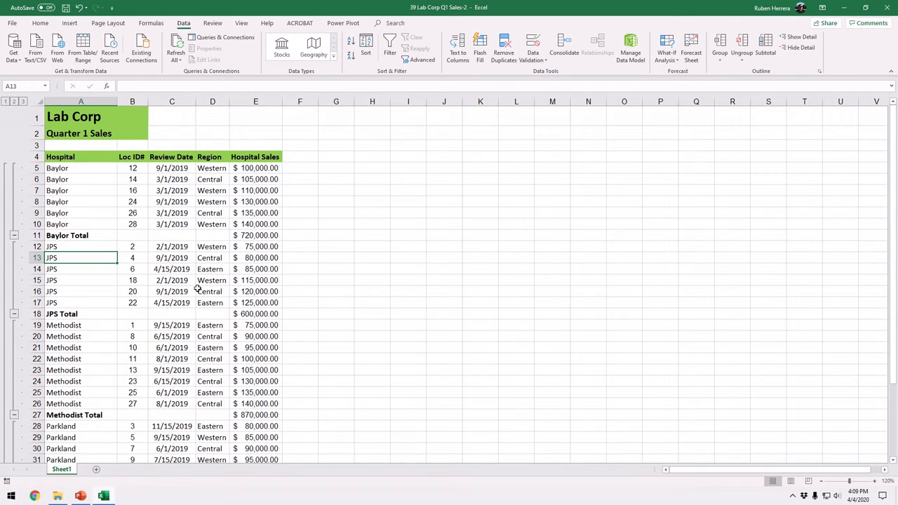
{"action": "scroll", "scroll_direction": "down", "scroll_amount": 3}
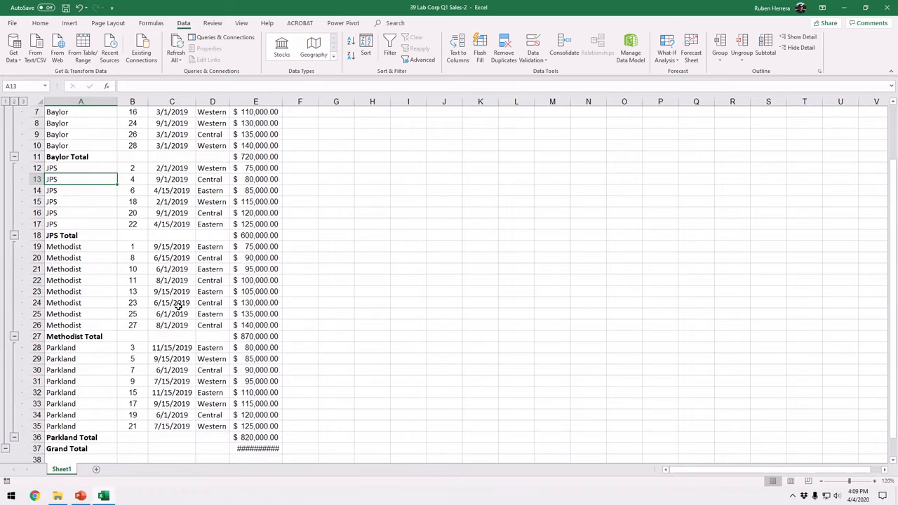
{"action": "scroll", "scroll_direction": "down", "scroll_amount": 3}
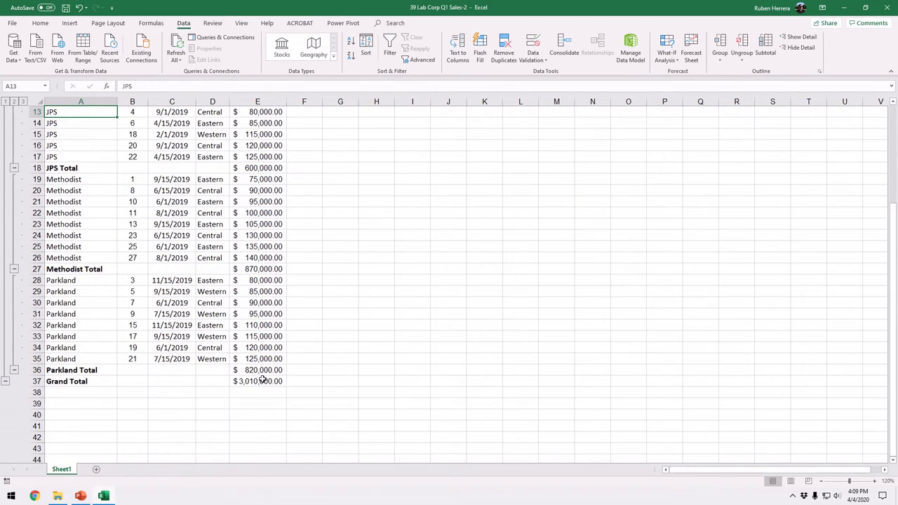
{"action": "scroll", "scroll_direction": "up", "scroll_amount": 3}
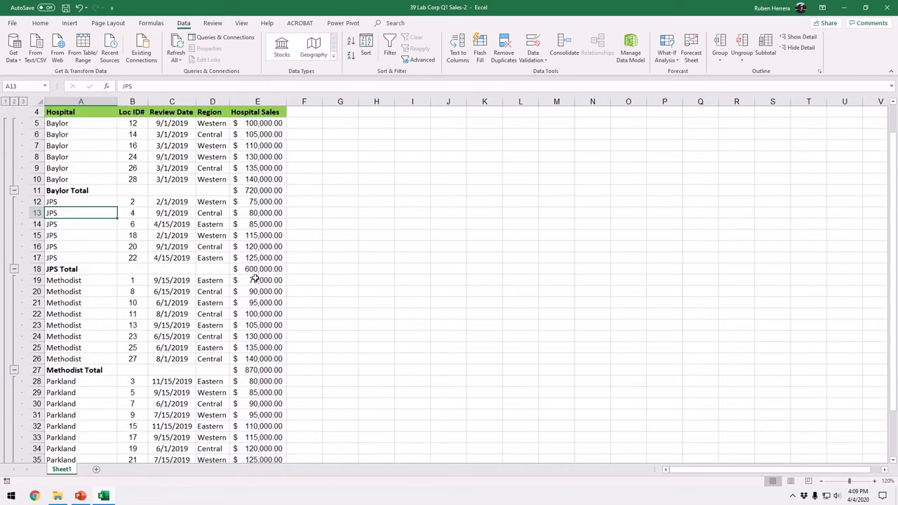
{"action": "scroll", "scroll_direction": "up", "scroll_amount": 3}
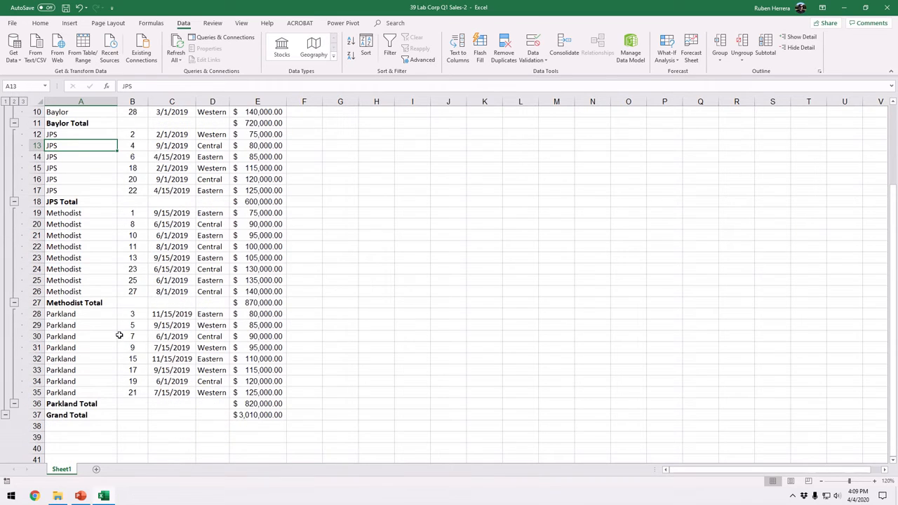
{"action": "mouse_move", "coordinate": [230, 421]}
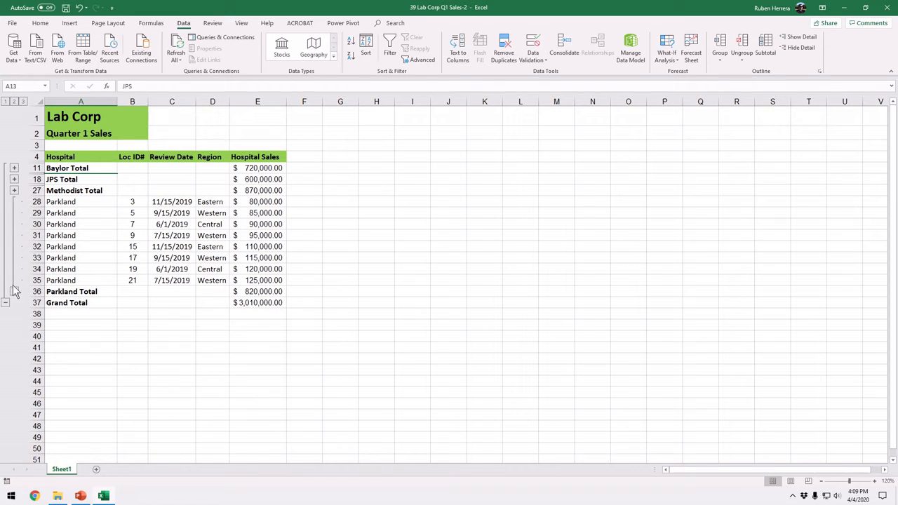
{"action": "left_click", "coordinate": [14, 202]}
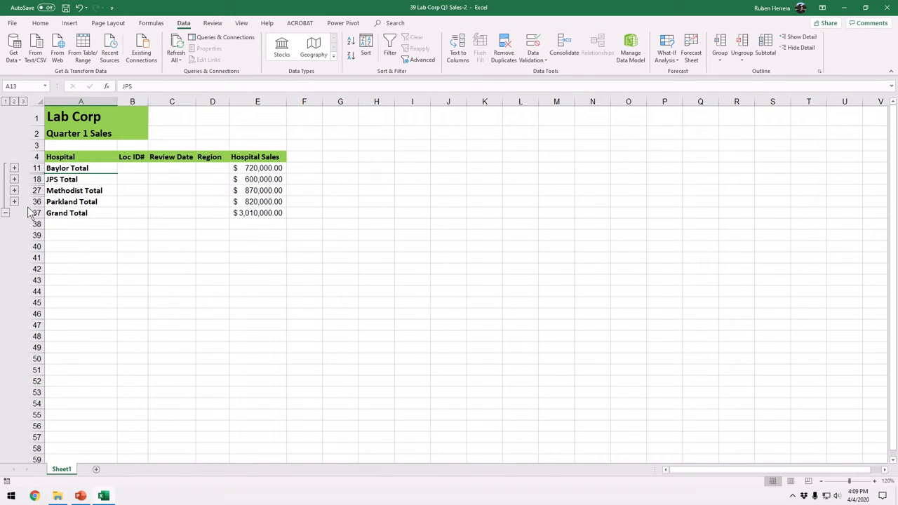
{"action": "left_click", "coordinate": [14, 202]}
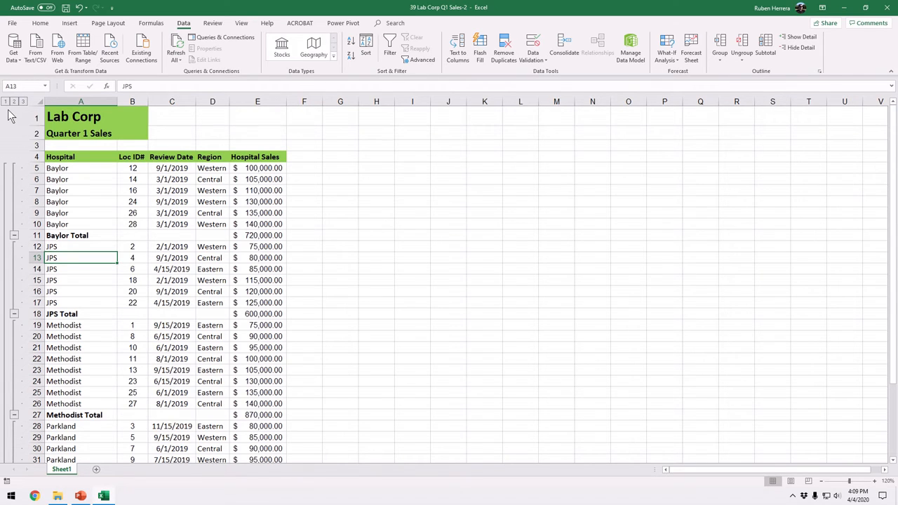
{"action": "left_click", "coordinate": [5, 101]}
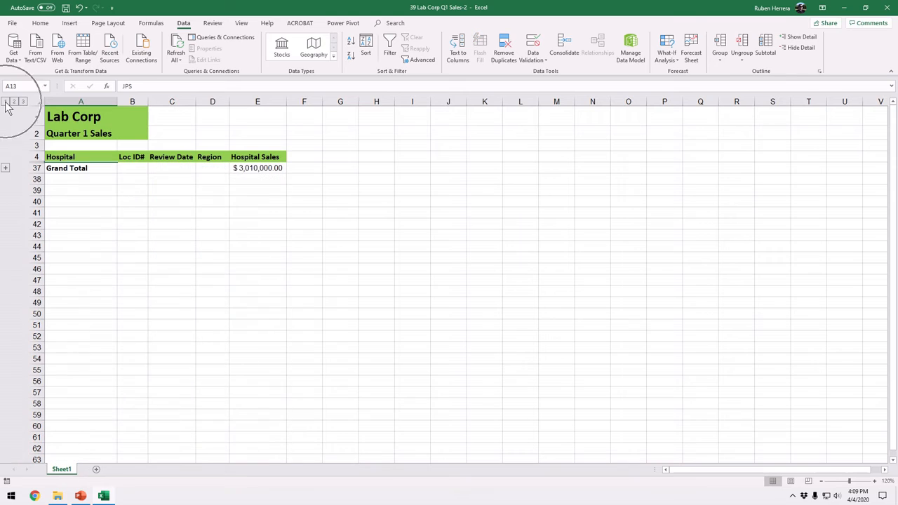
{"action": "left_click", "coordinate": [22, 101]}
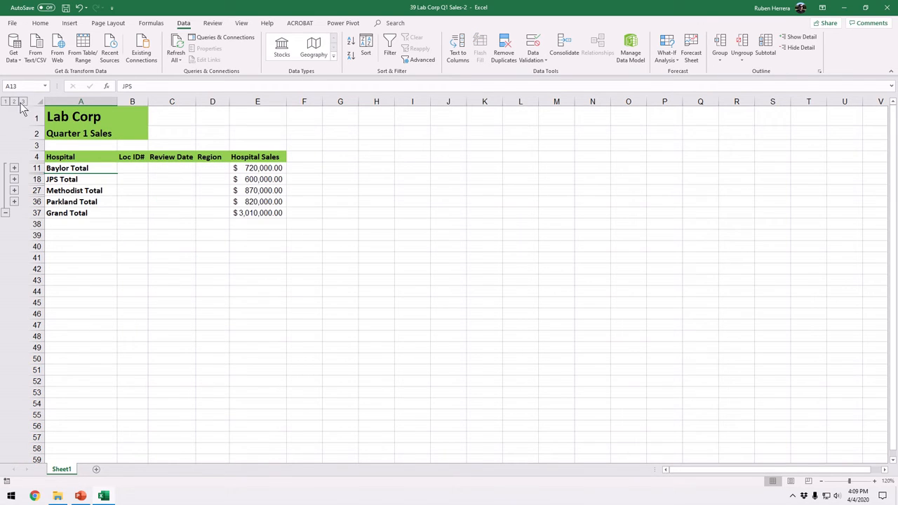
{"action": "left_click", "coordinate": [23, 101]}
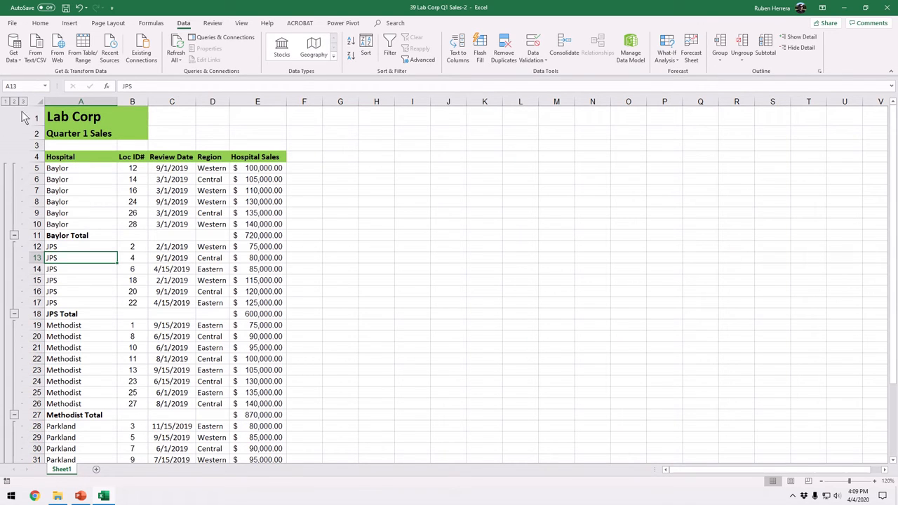
{"action": "mouse_move", "coordinate": [7, 196]}
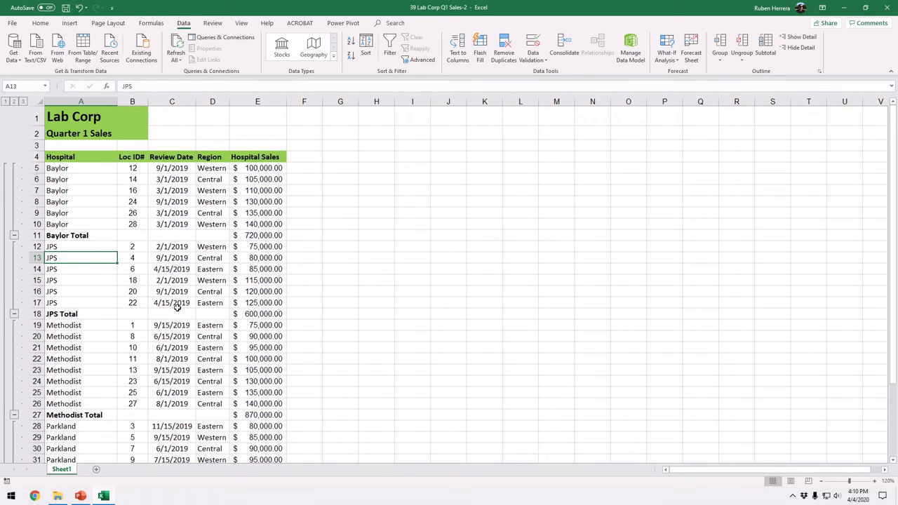
{"action": "mouse_move", "coordinate": [188, 263]}
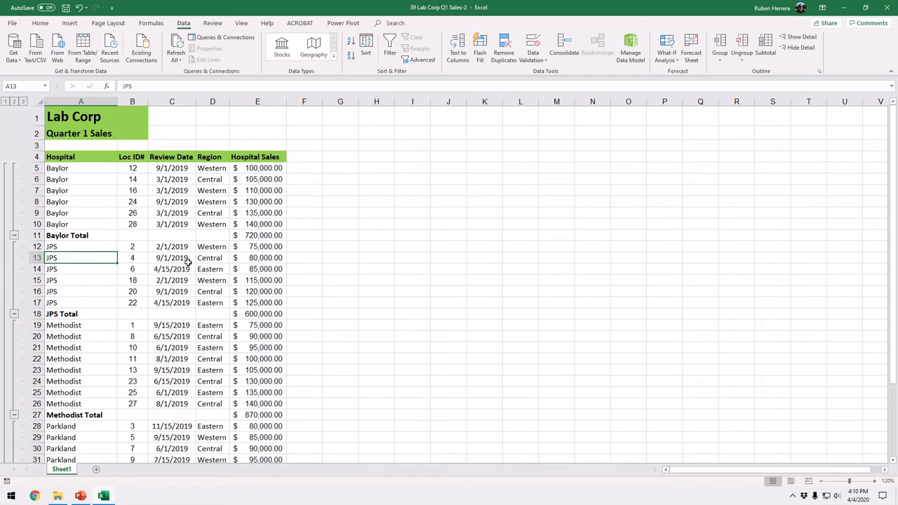
{"action": "mouse_move", "coordinate": [149, 207]}
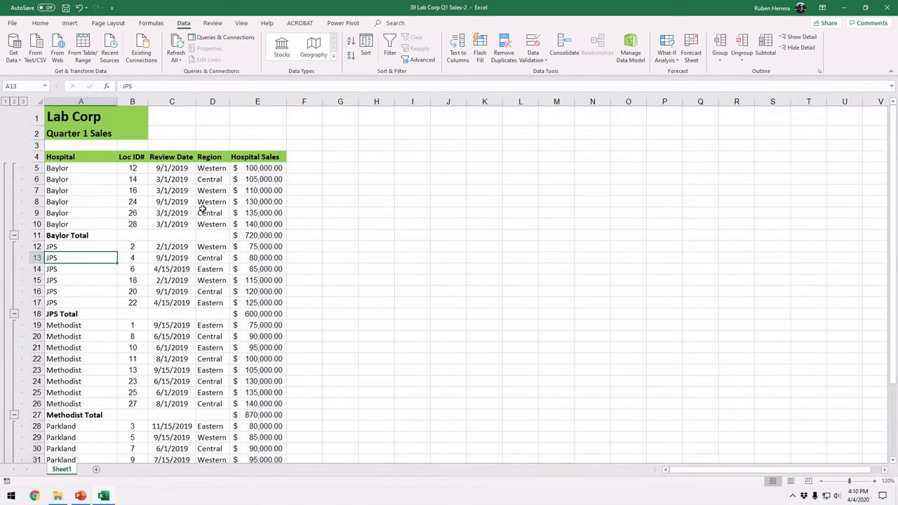
{"action": "mouse_move", "coordinate": [297, 144]}
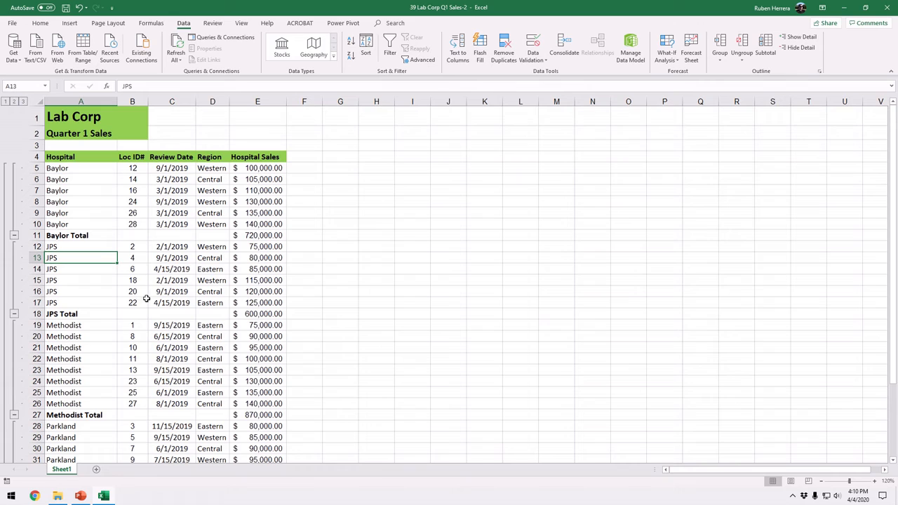
{"action": "mouse_move", "coordinate": [198, 290]}
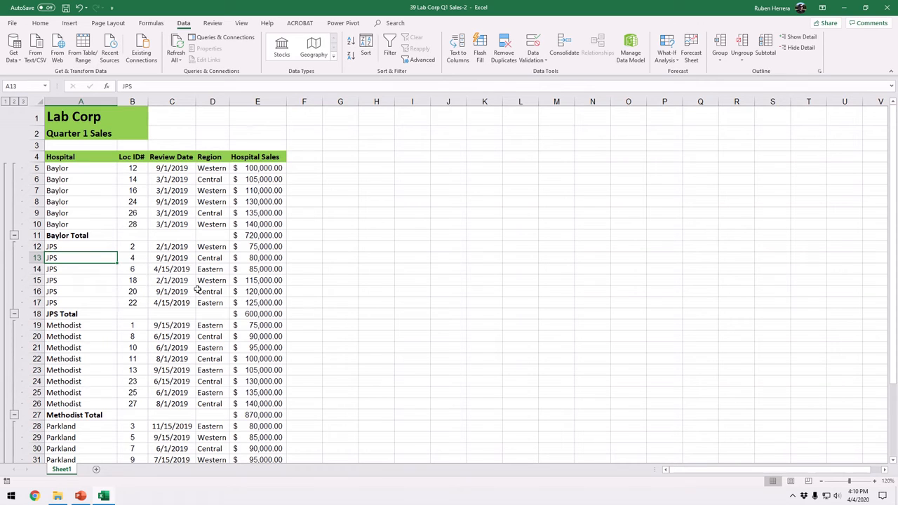
{"action": "mouse_move", "coordinate": [146, 241]}
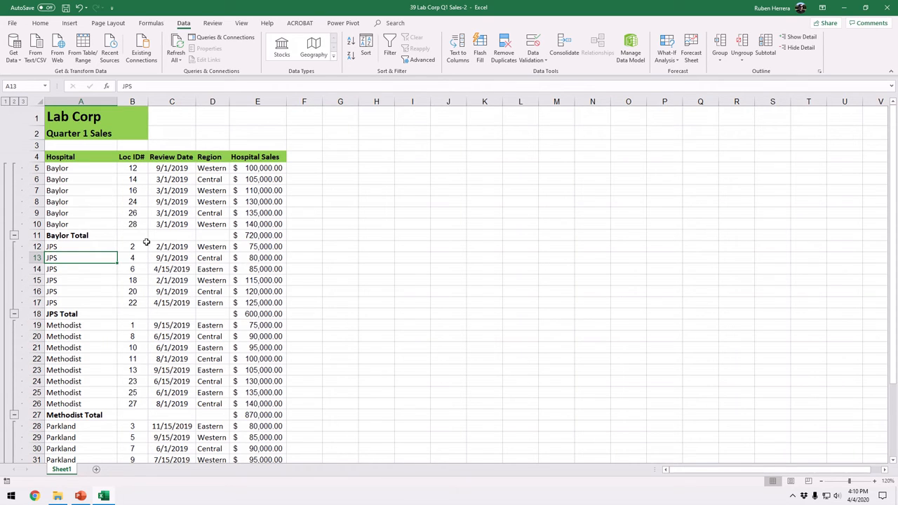
{"action": "mouse_move", "coordinate": [174, 269]}
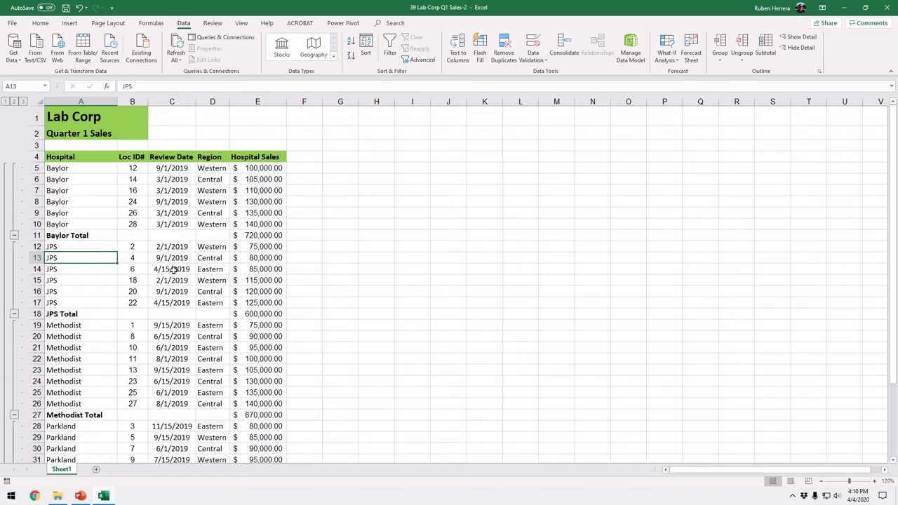
Step: Remove all subtotals from the sales list via the Subtotal dialog's Remove All
{"action": "left_click", "coordinate": [171, 270]}
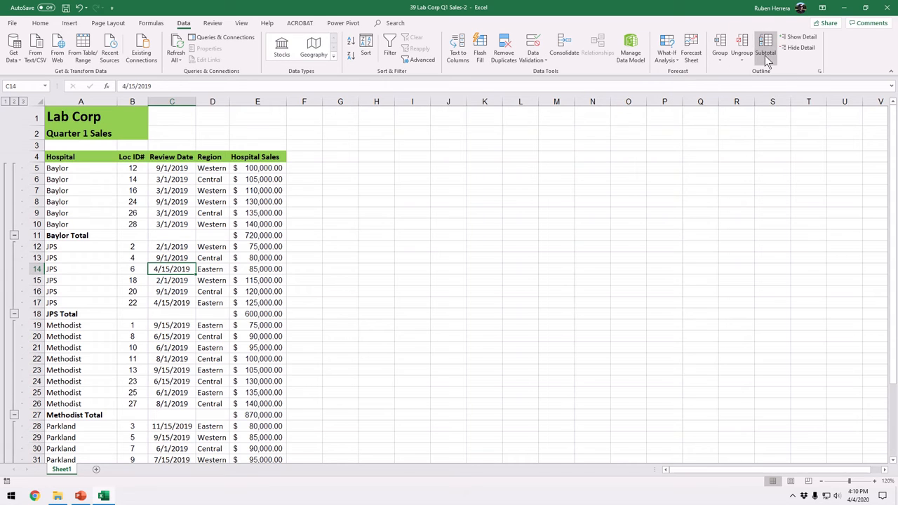
{"action": "left_click", "coordinate": [765, 45]}
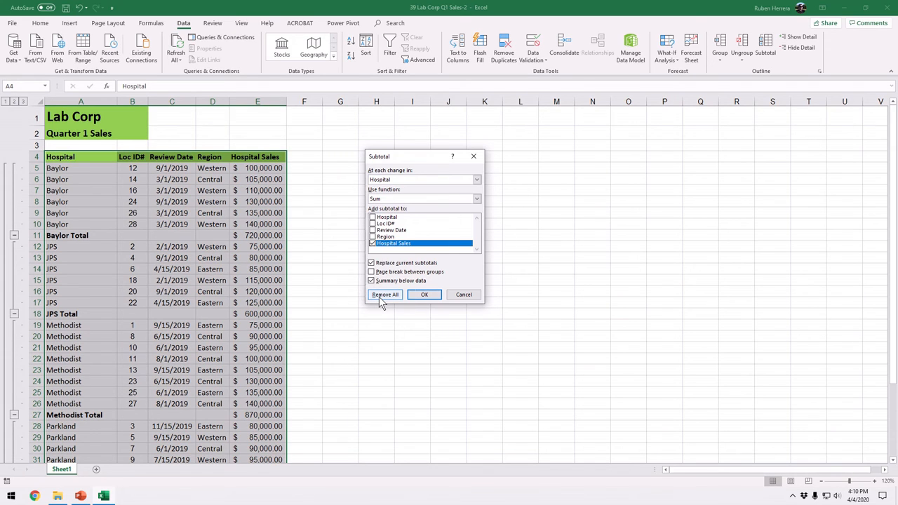
{"action": "left_click", "coordinate": [385, 294]}
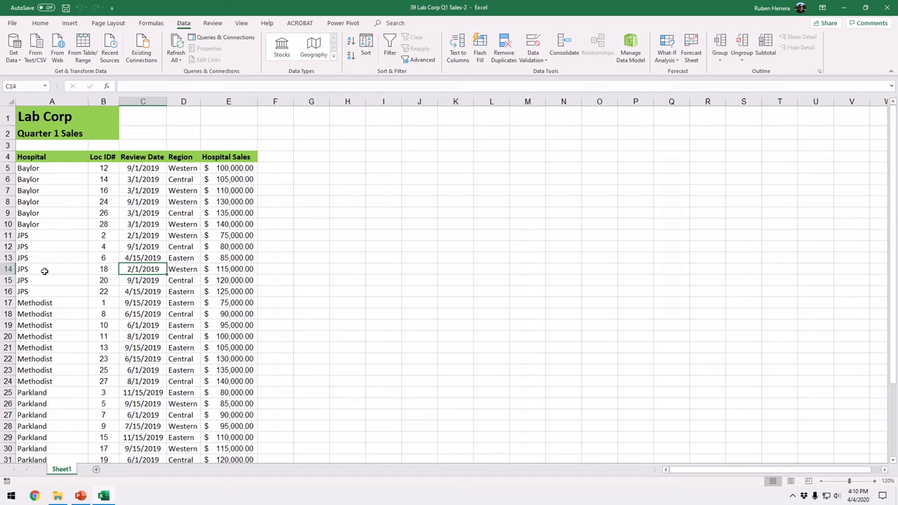
{"action": "mouse_move", "coordinate": [186, 303]}
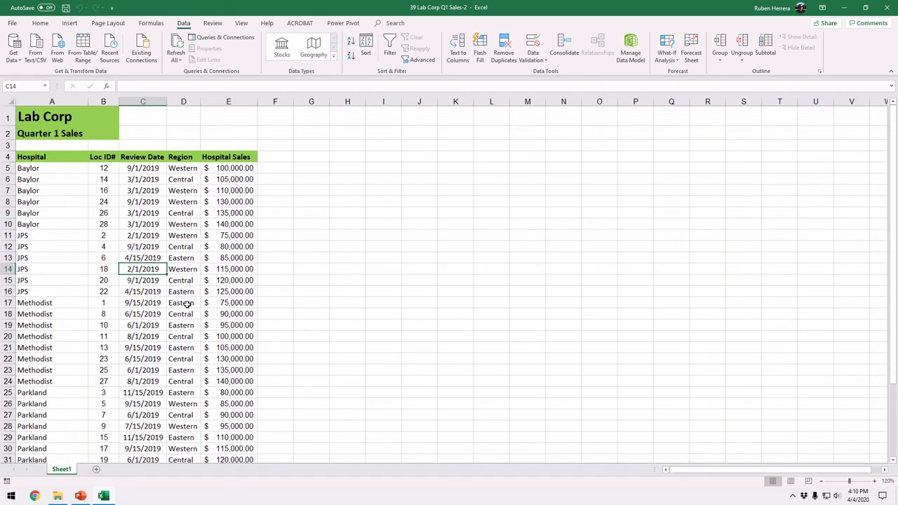